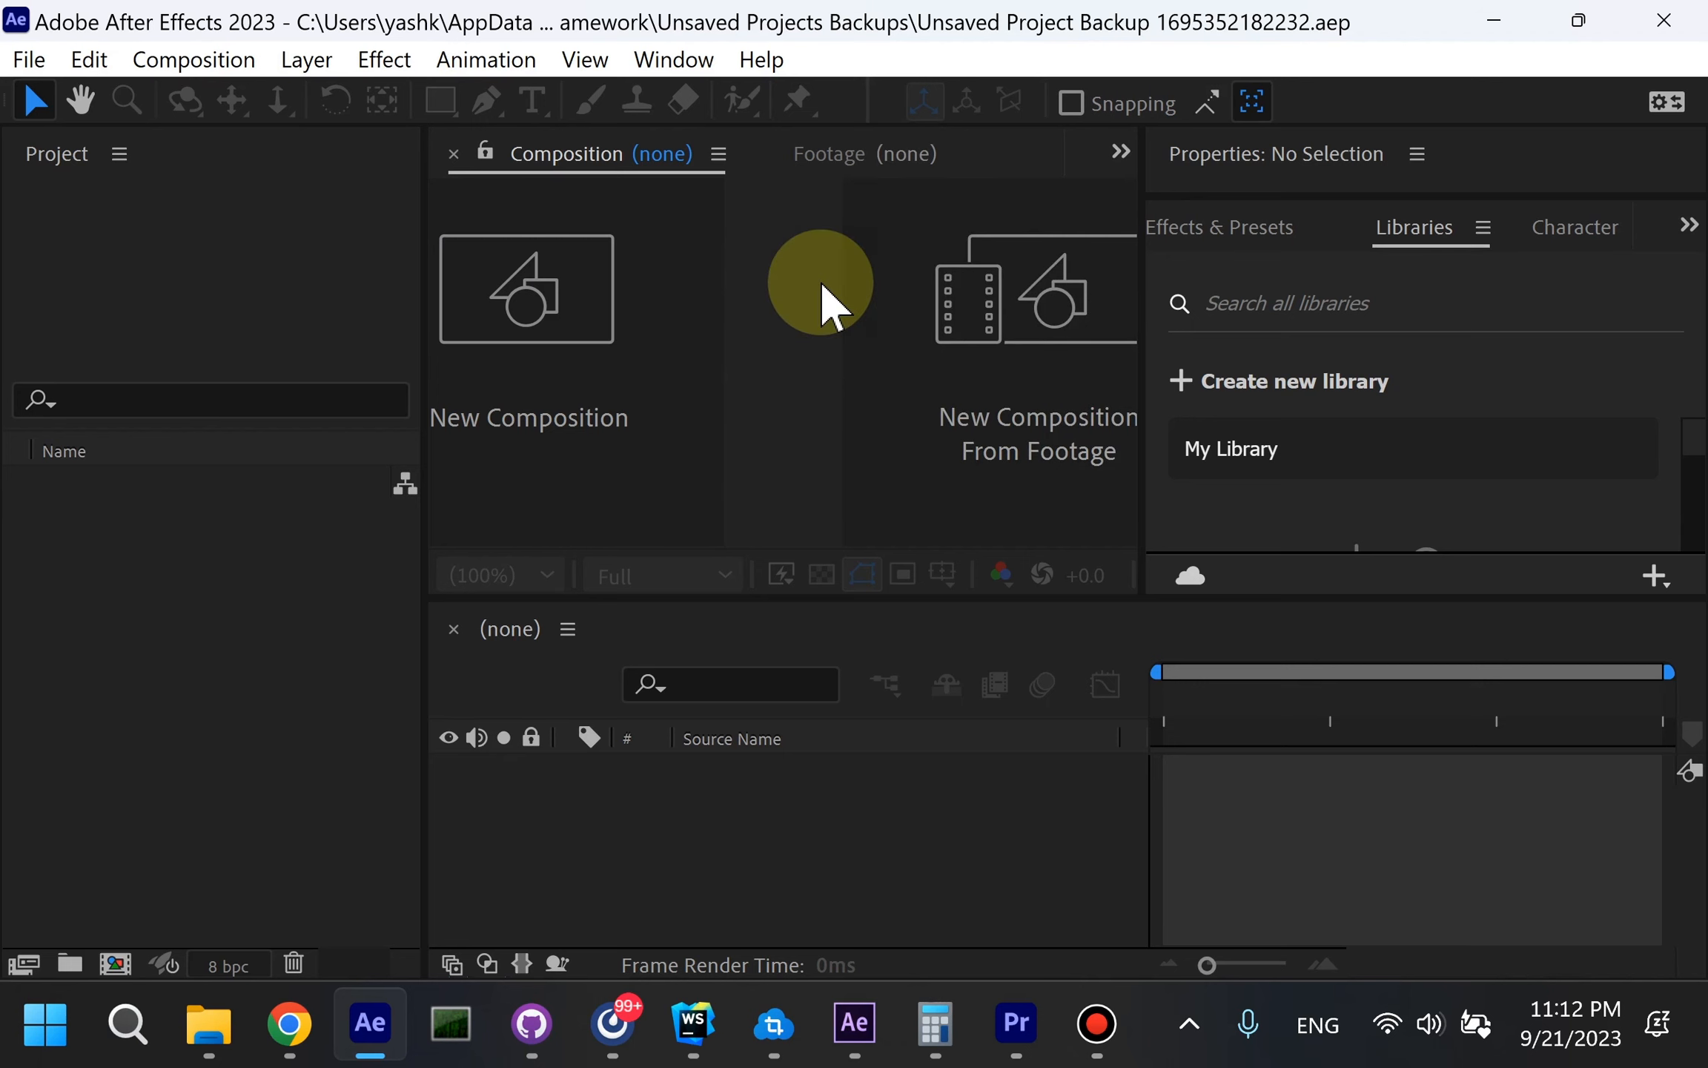
mouse_move(806, 278)
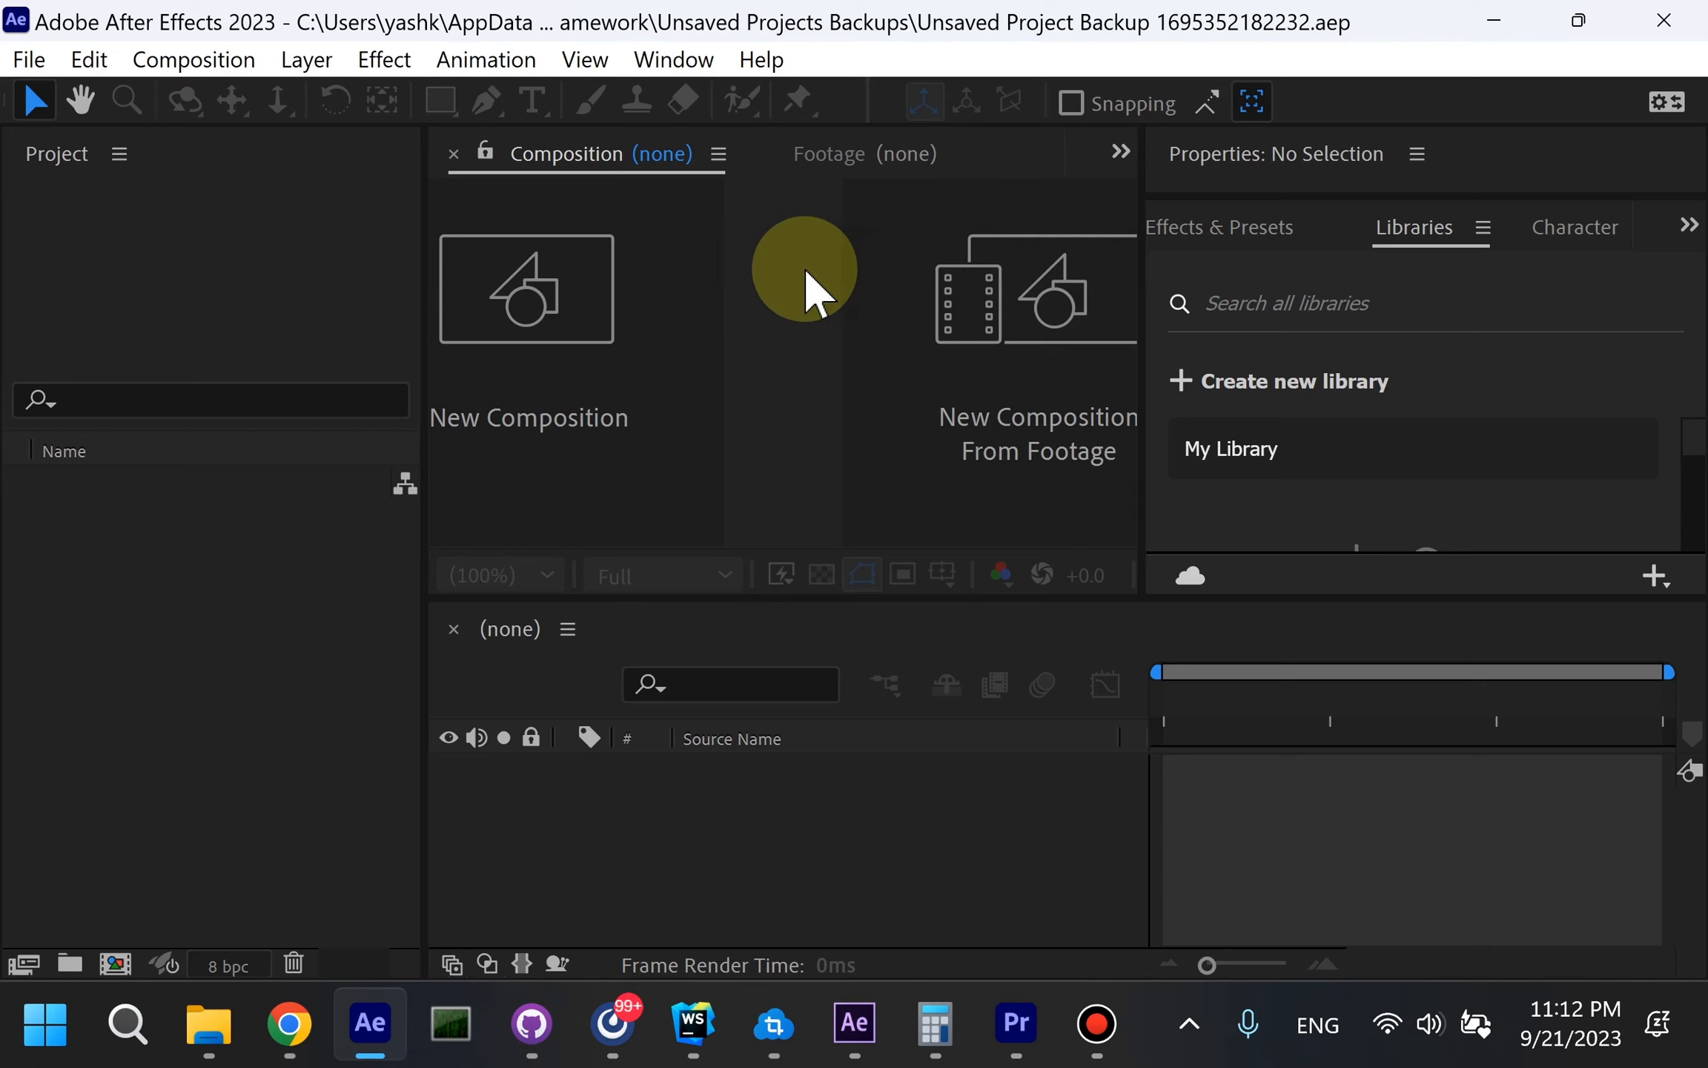
mouse_move(774, 226)
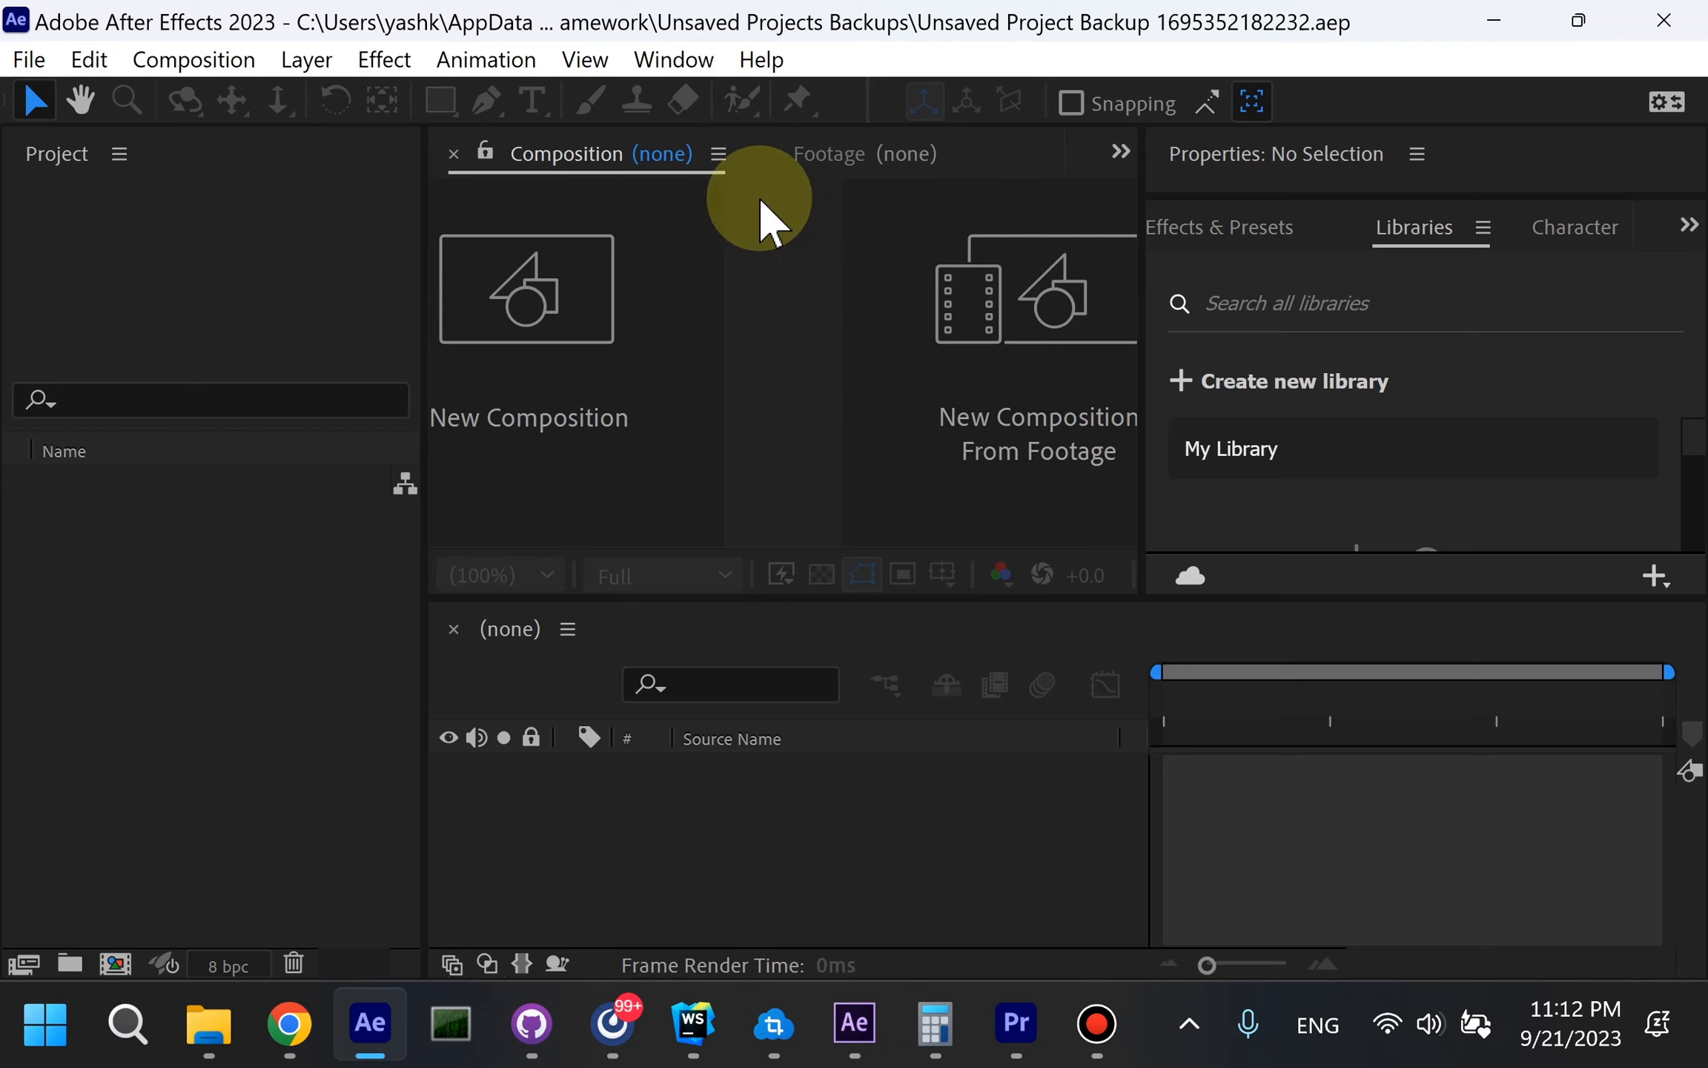
mouse_move(682, 81)
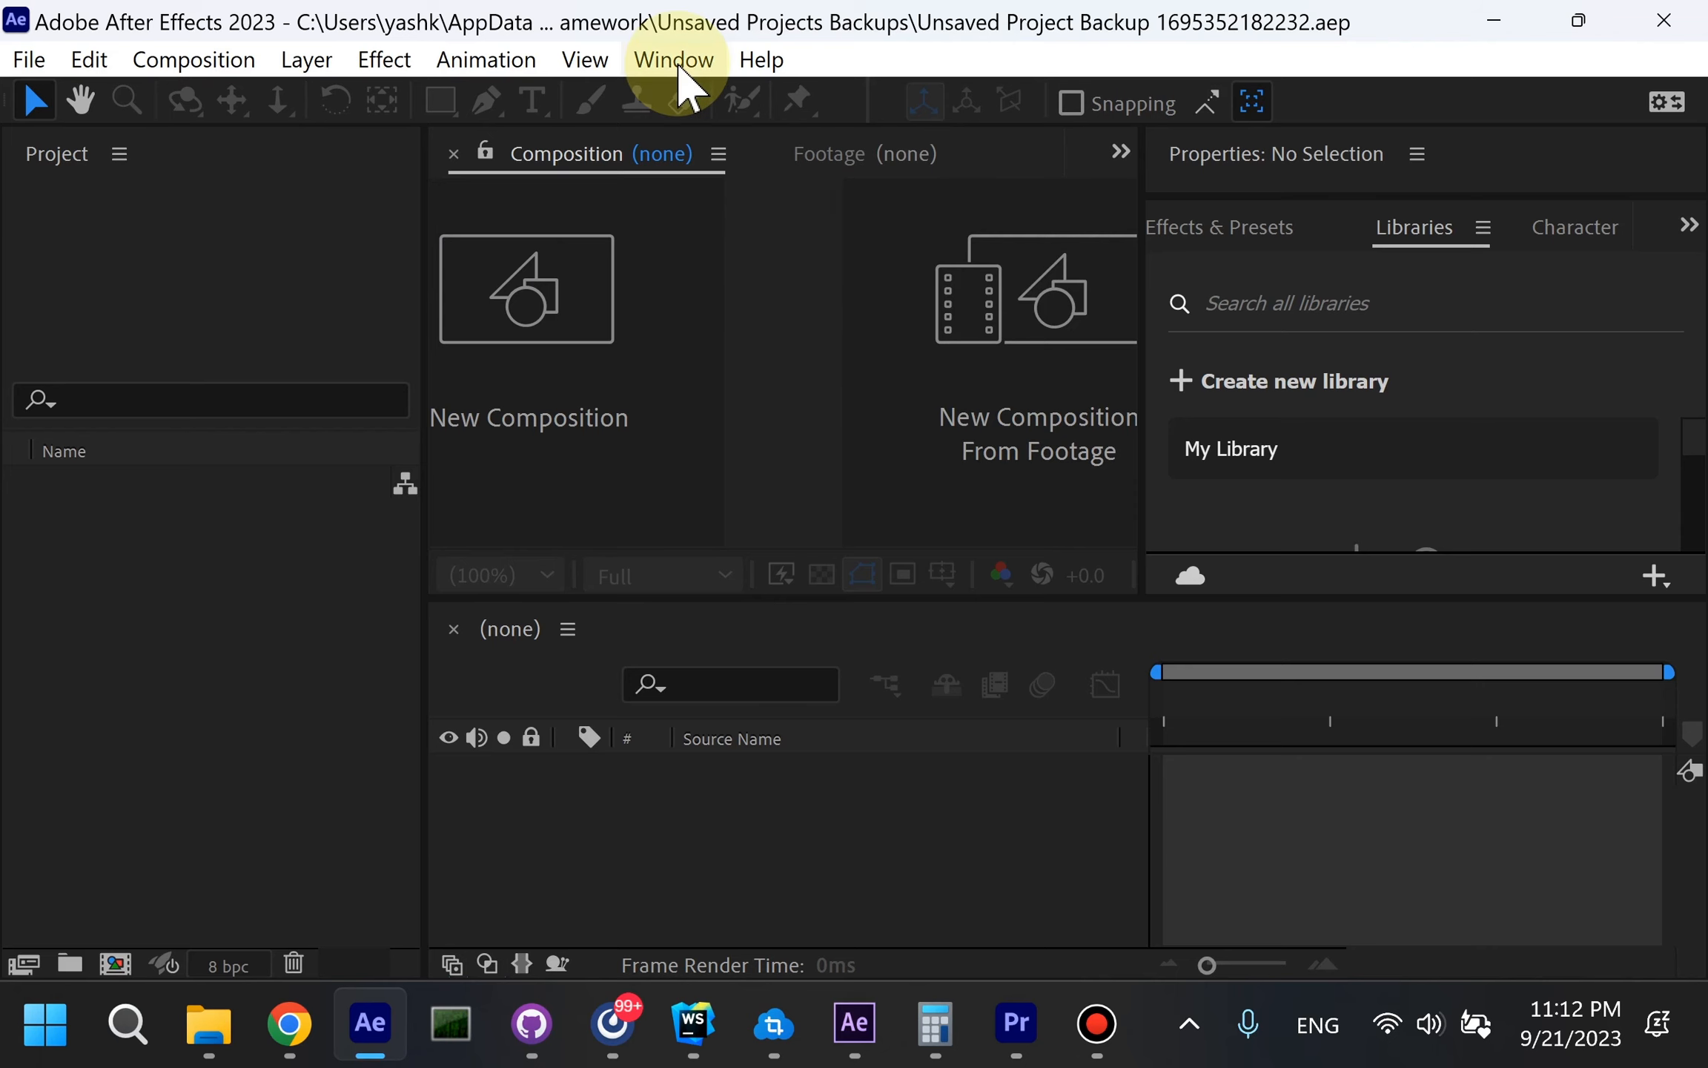
Launch AEJuice Pack Manager 4, search 'voice', load Voiceover AI and select the AIGenerate1 clip.
click(674, 60)
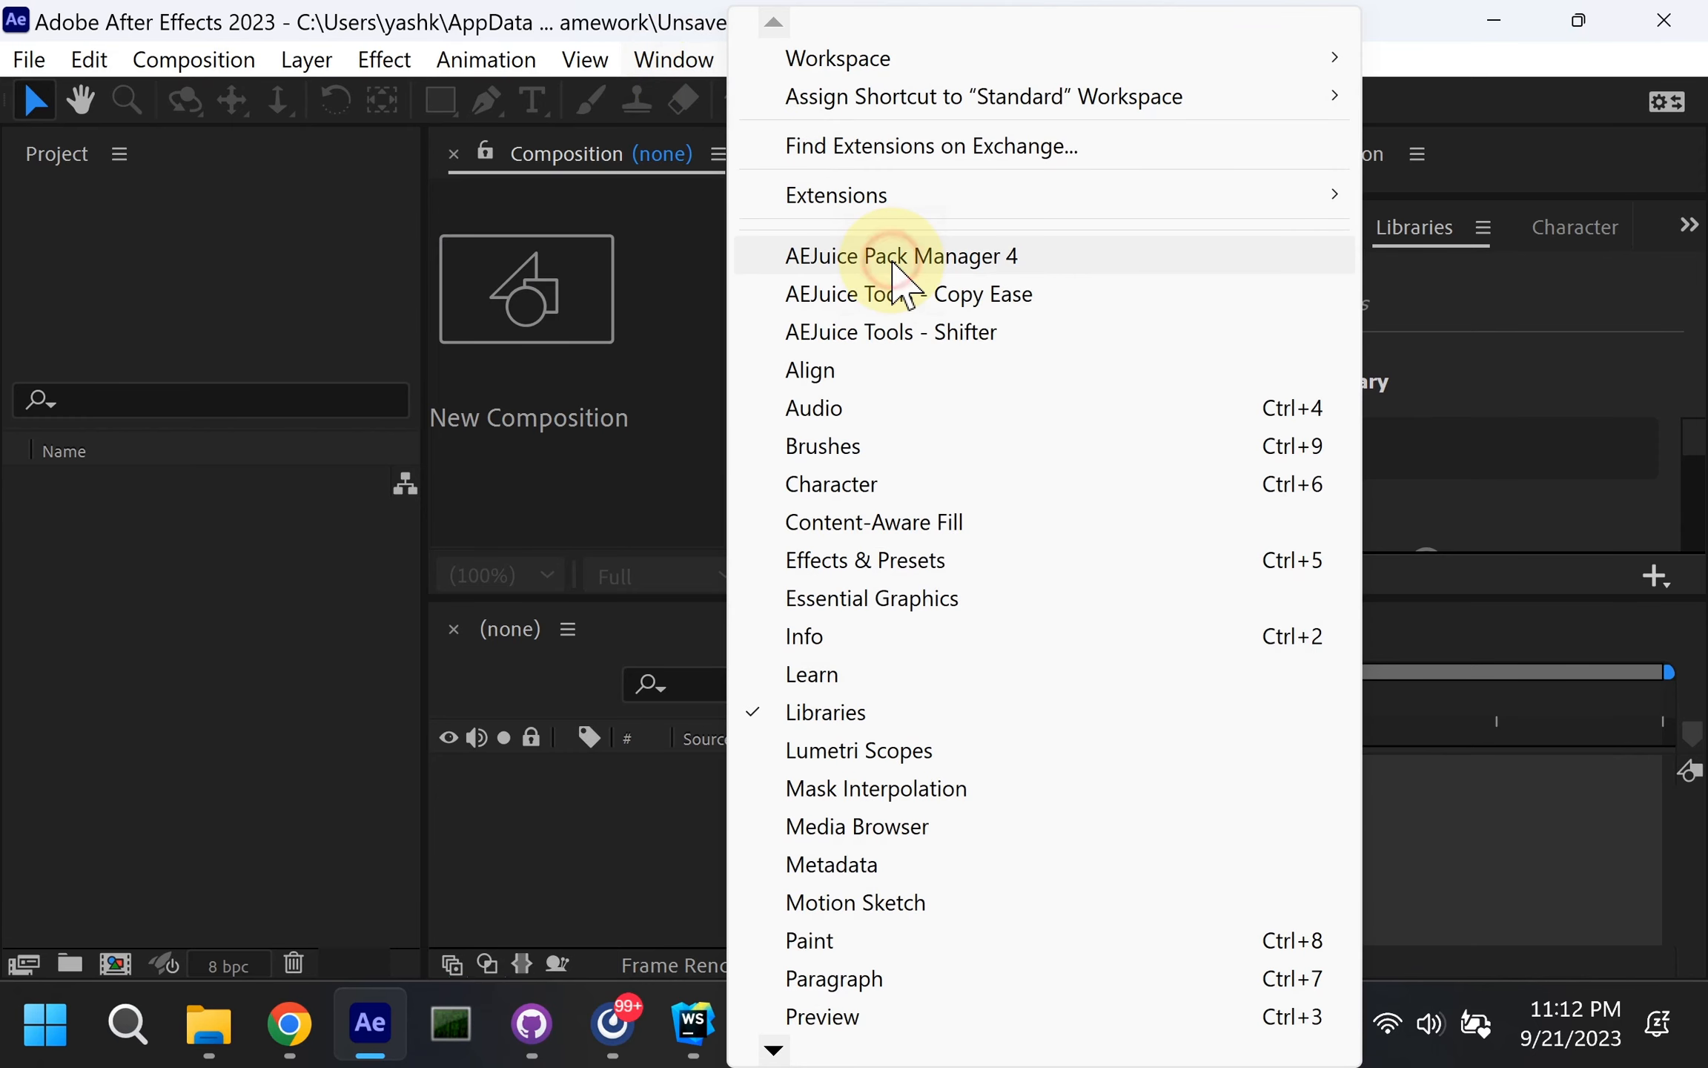
click(901, 255)
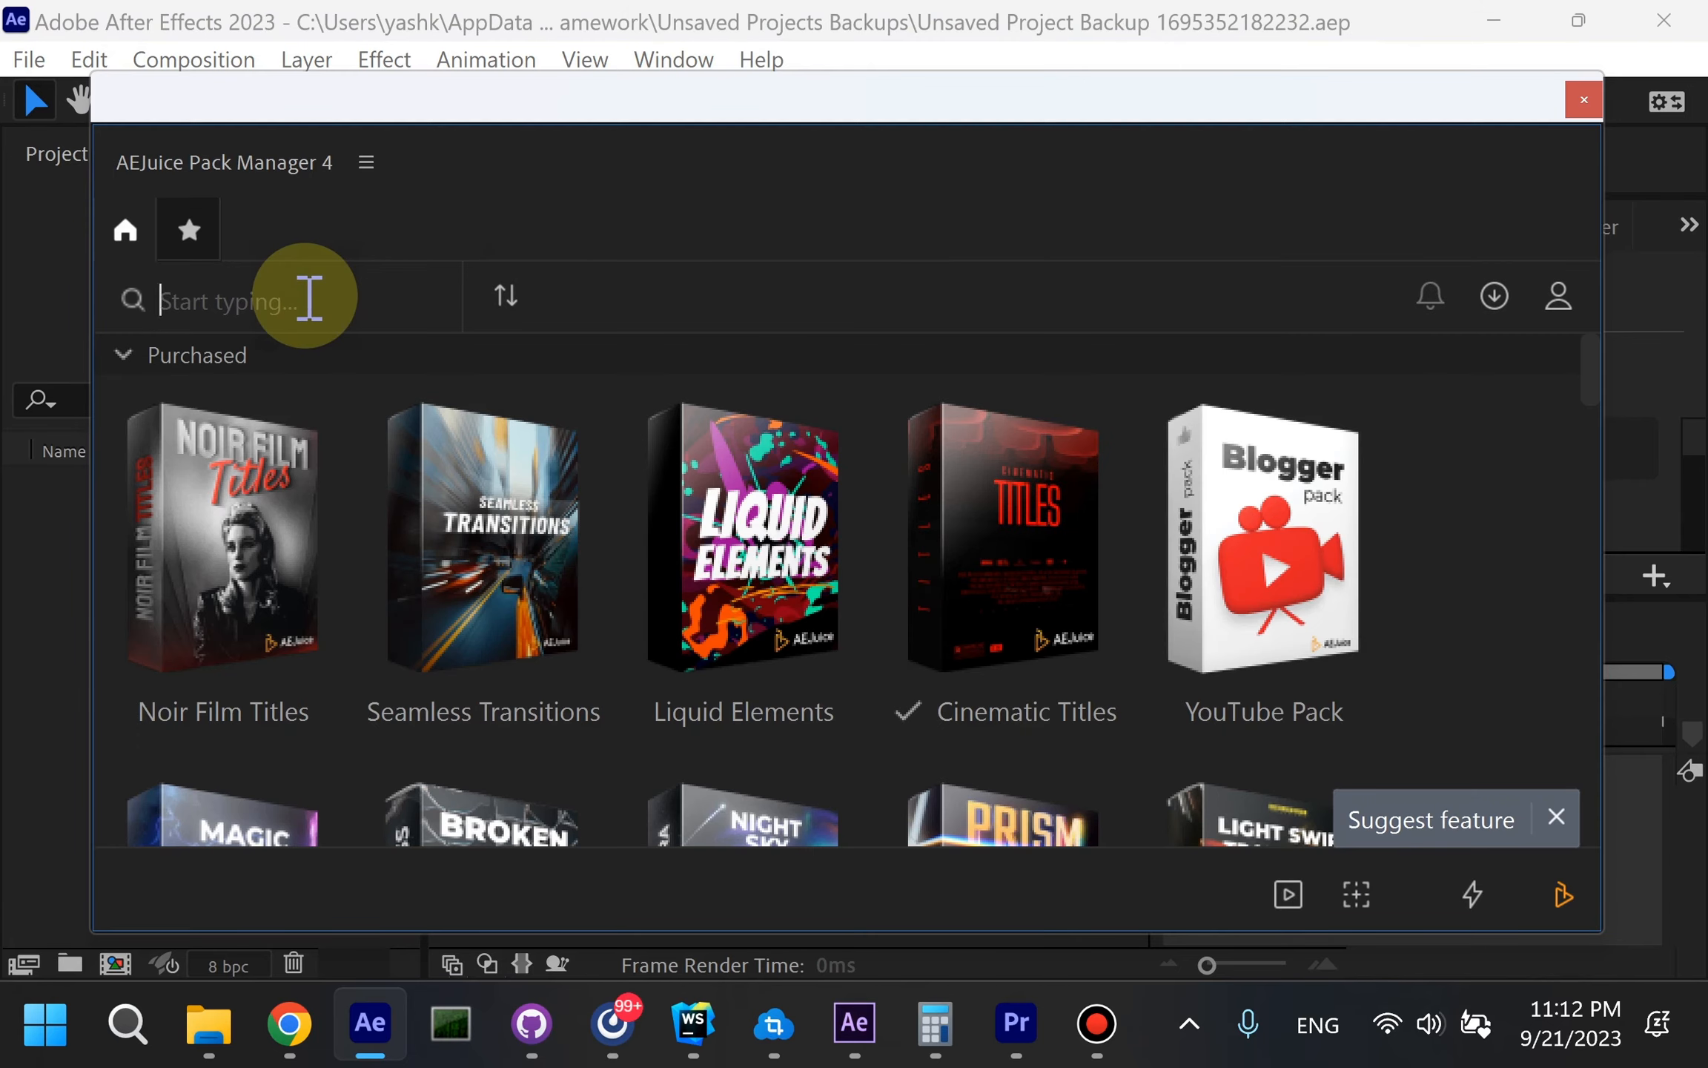
text(voice)
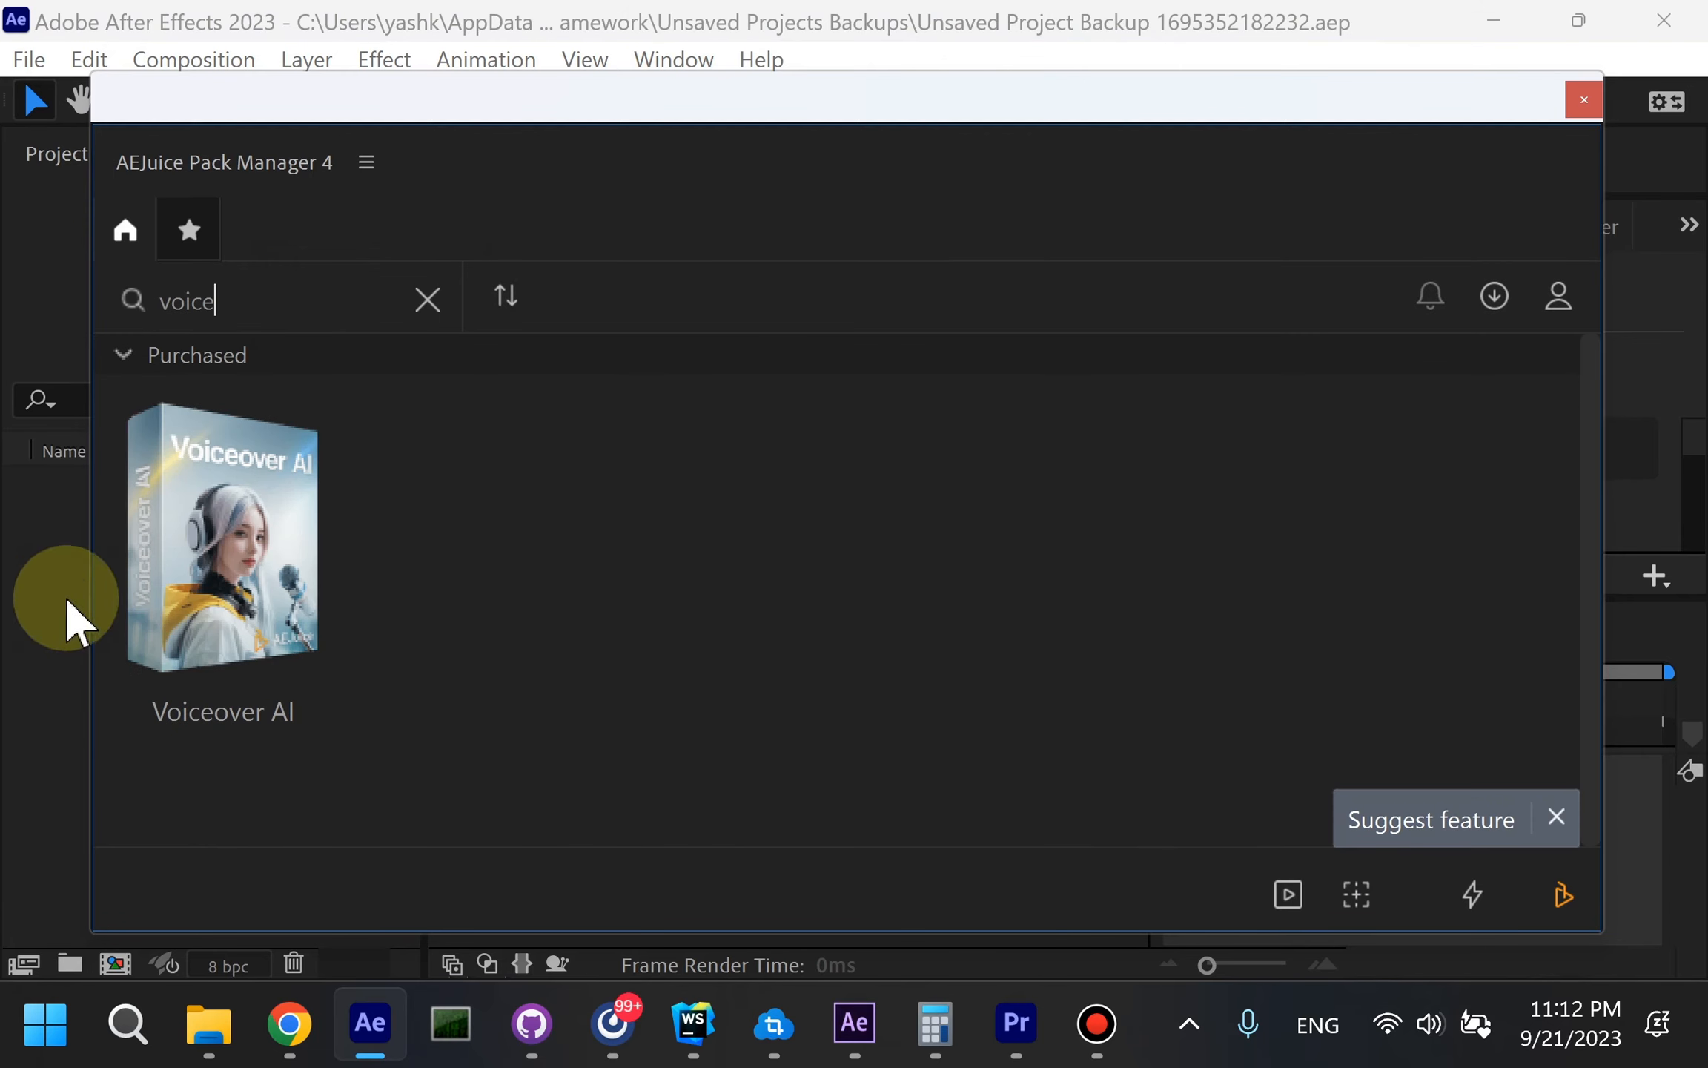
click(222, 542)
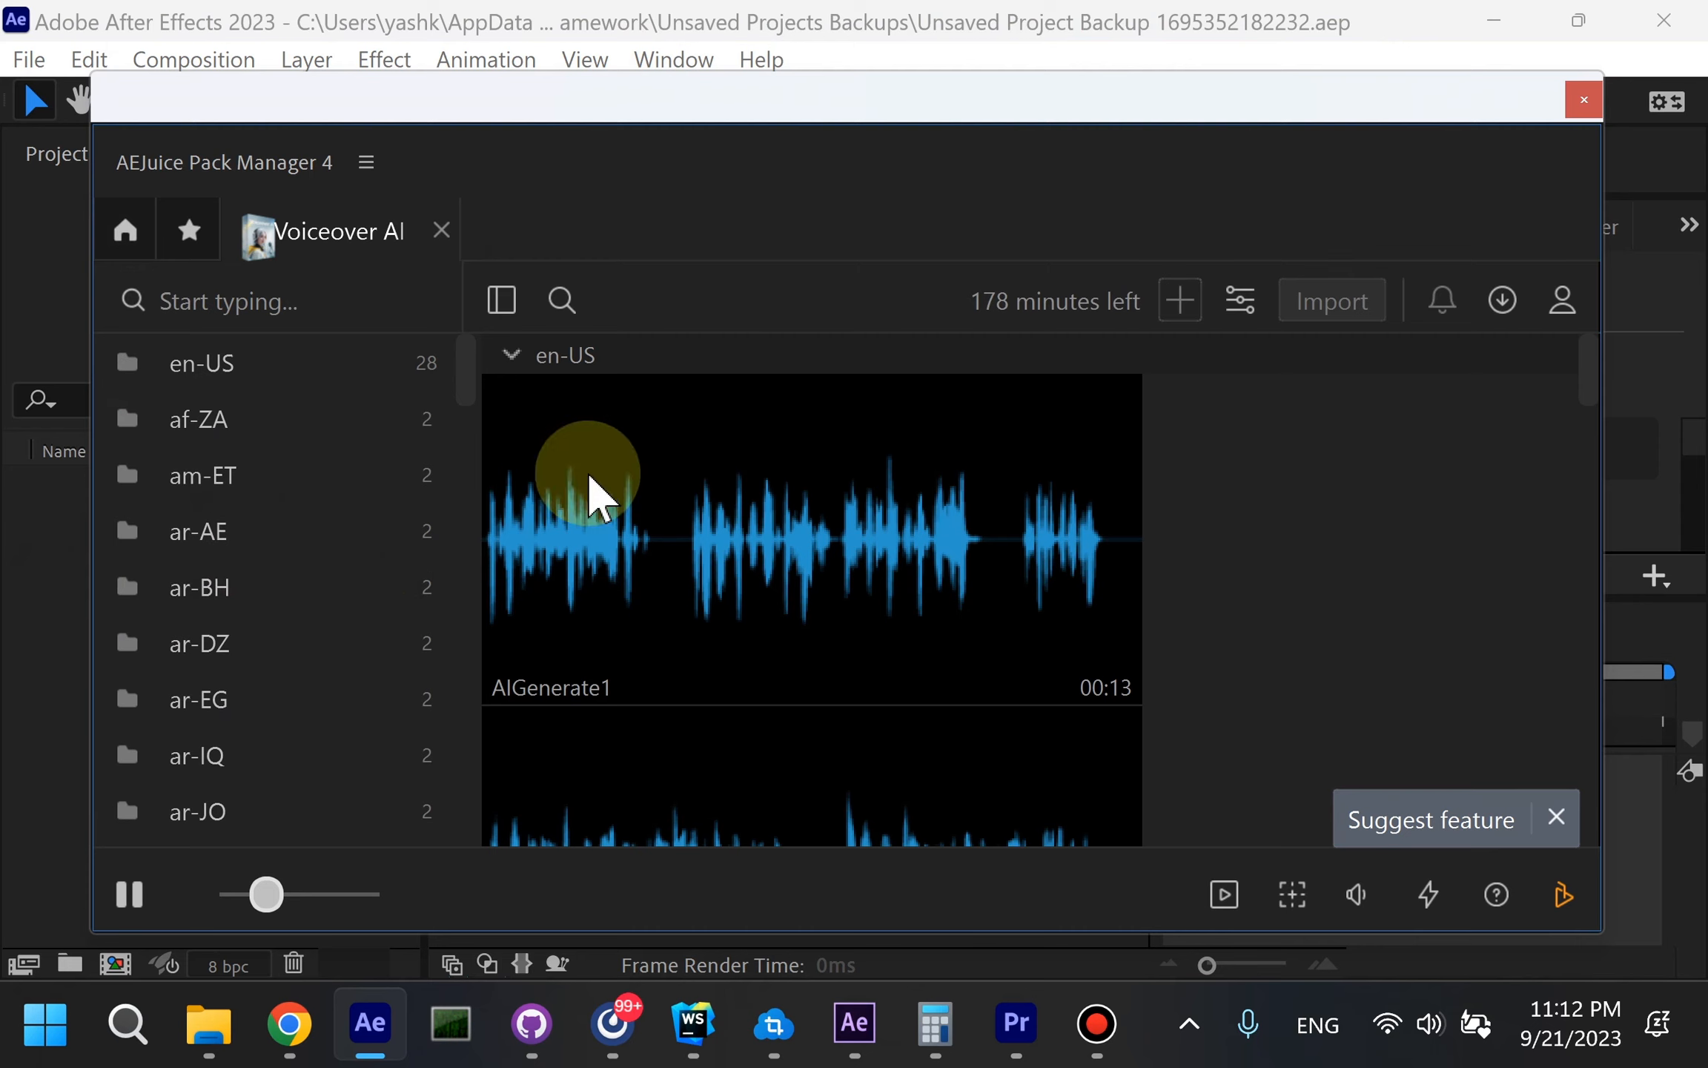
click(587, 489)
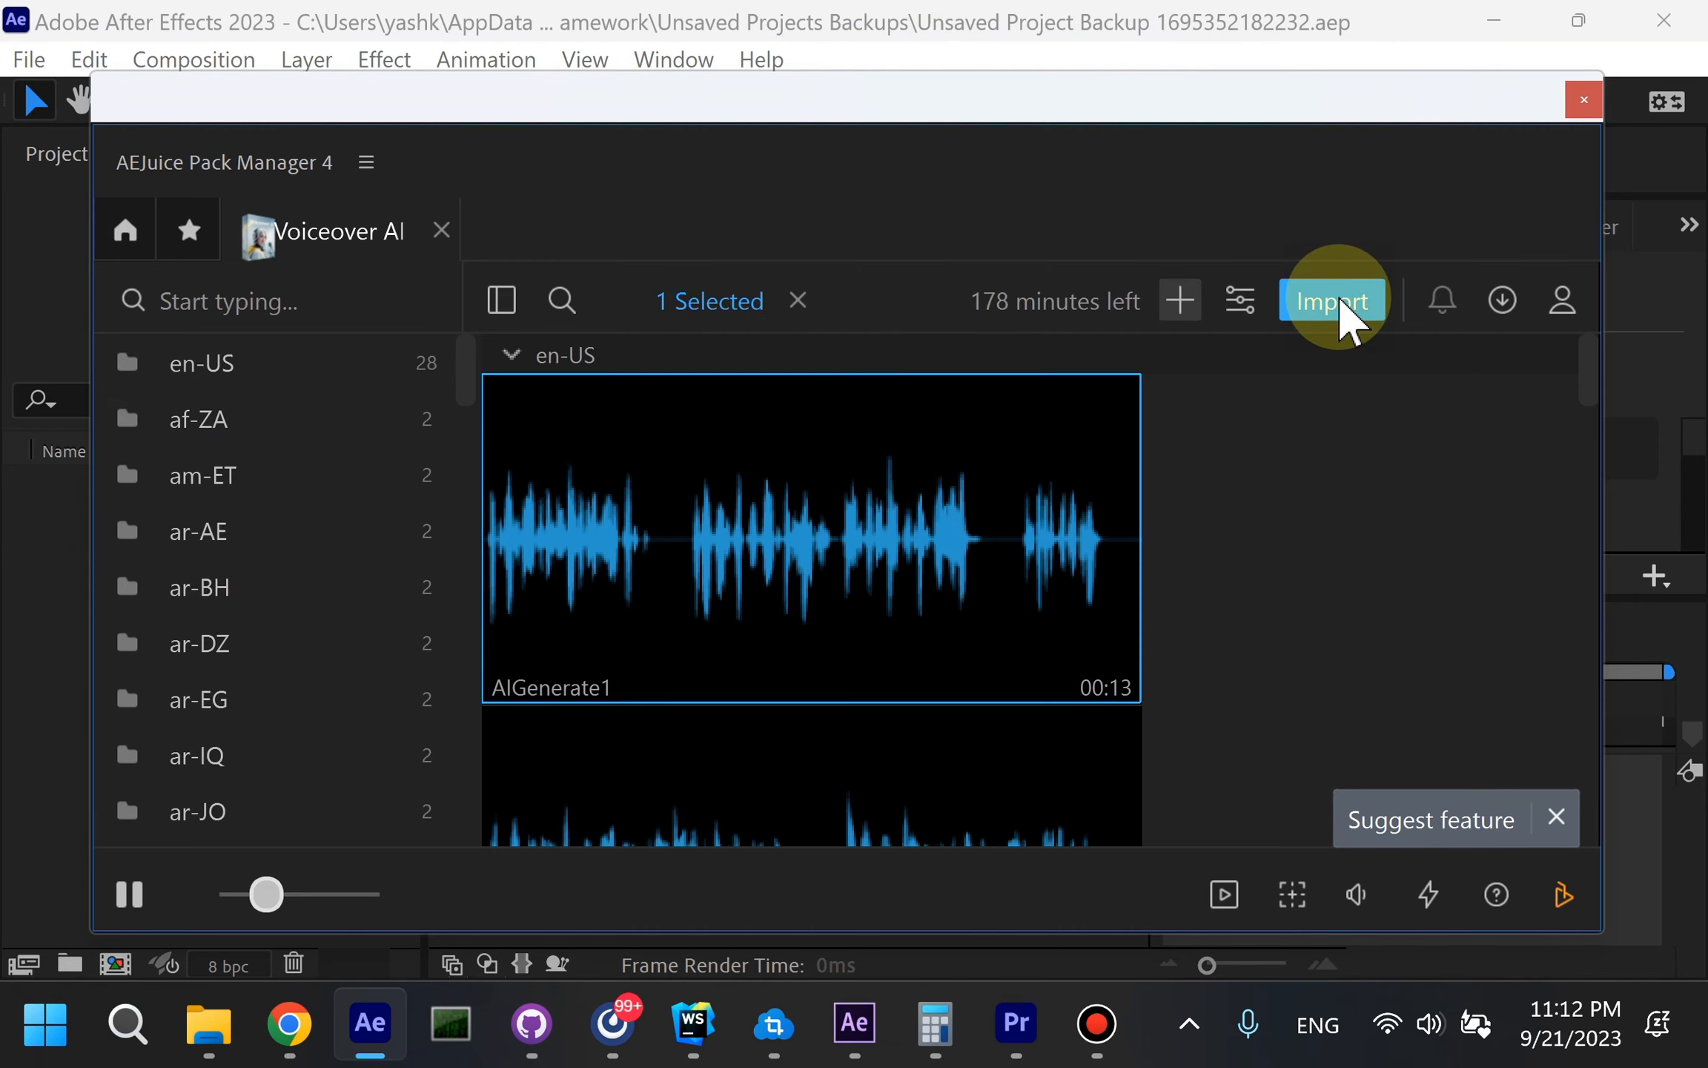
Analyze podcast-voice.wav so its transcribed text fills the voiceover field.
click(1331, 301)
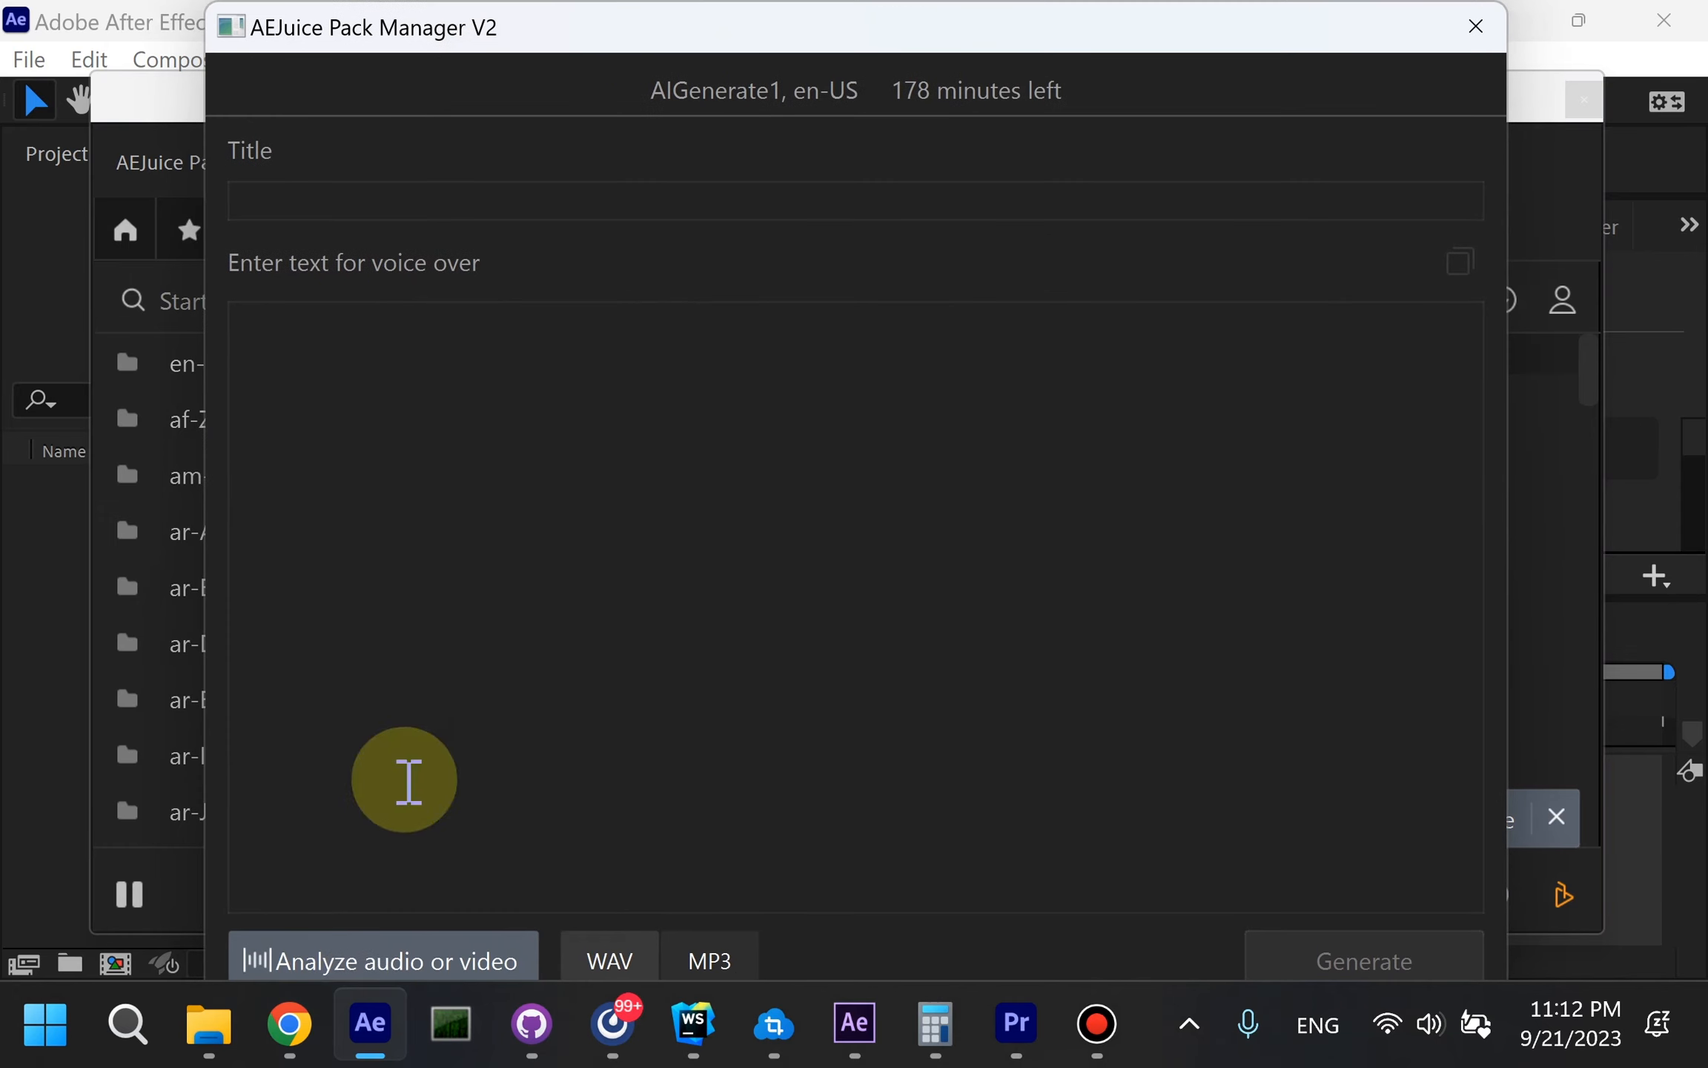
click(377, 961)
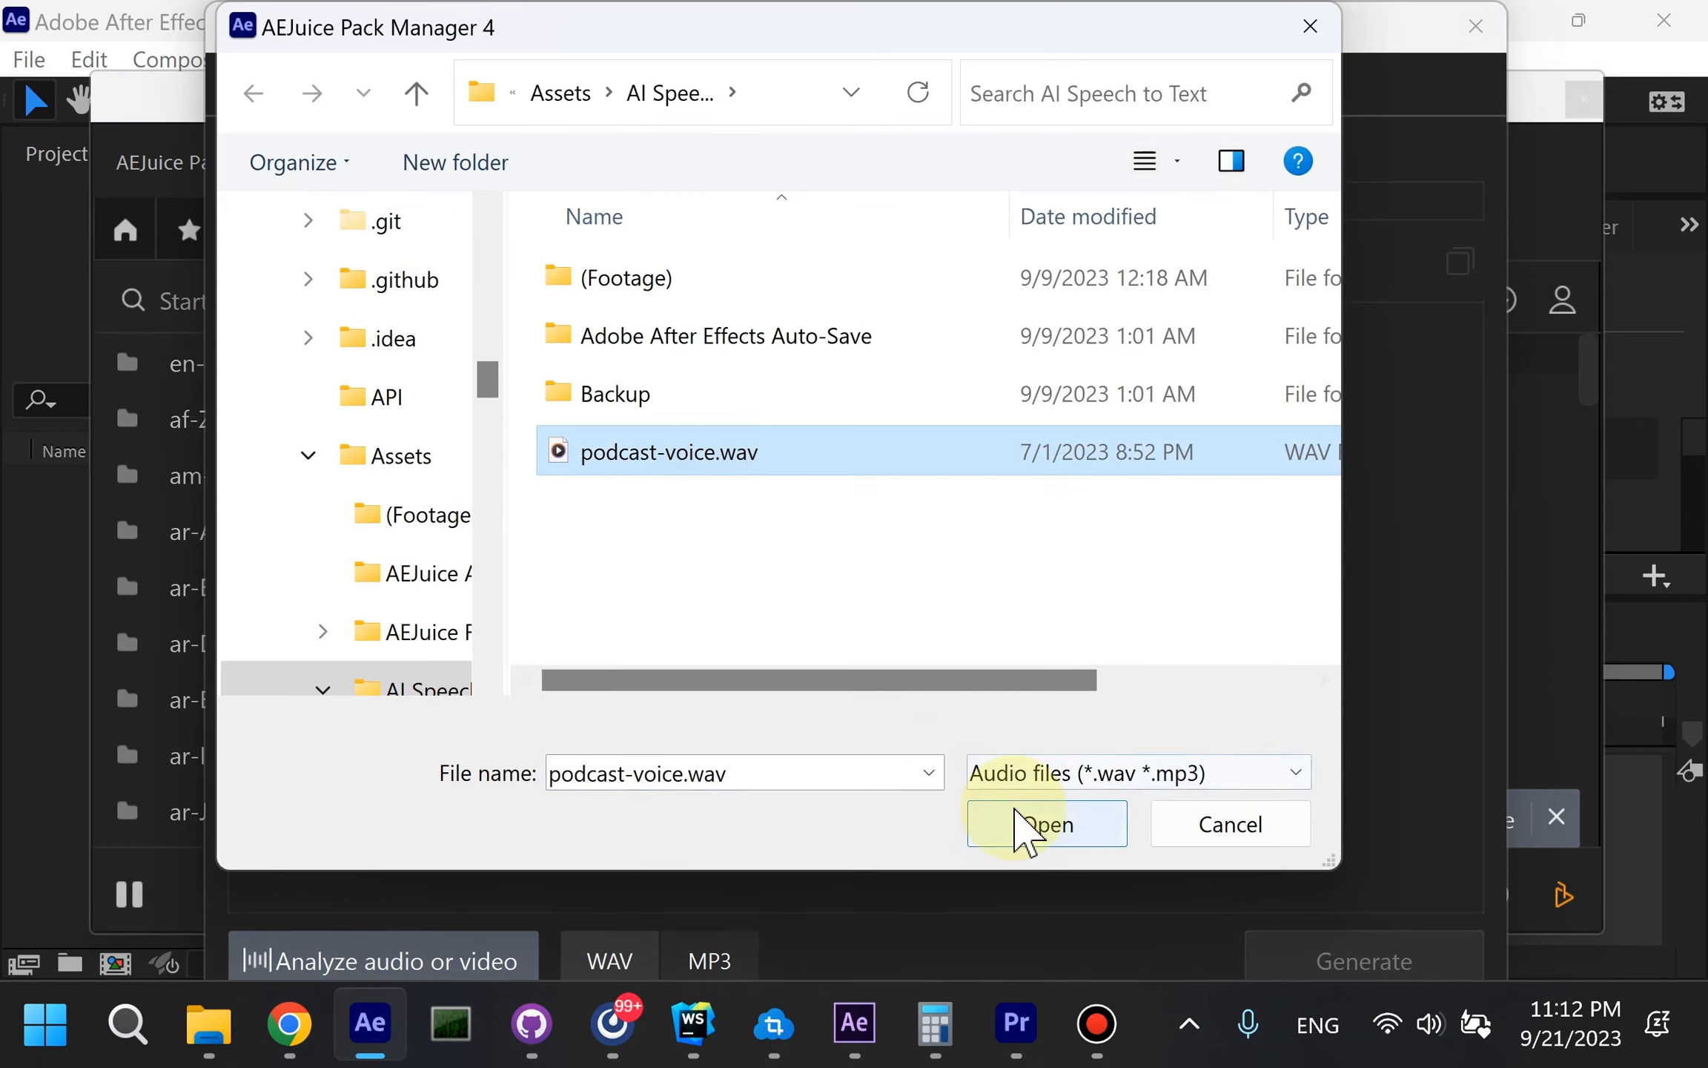
click(1046, 825)
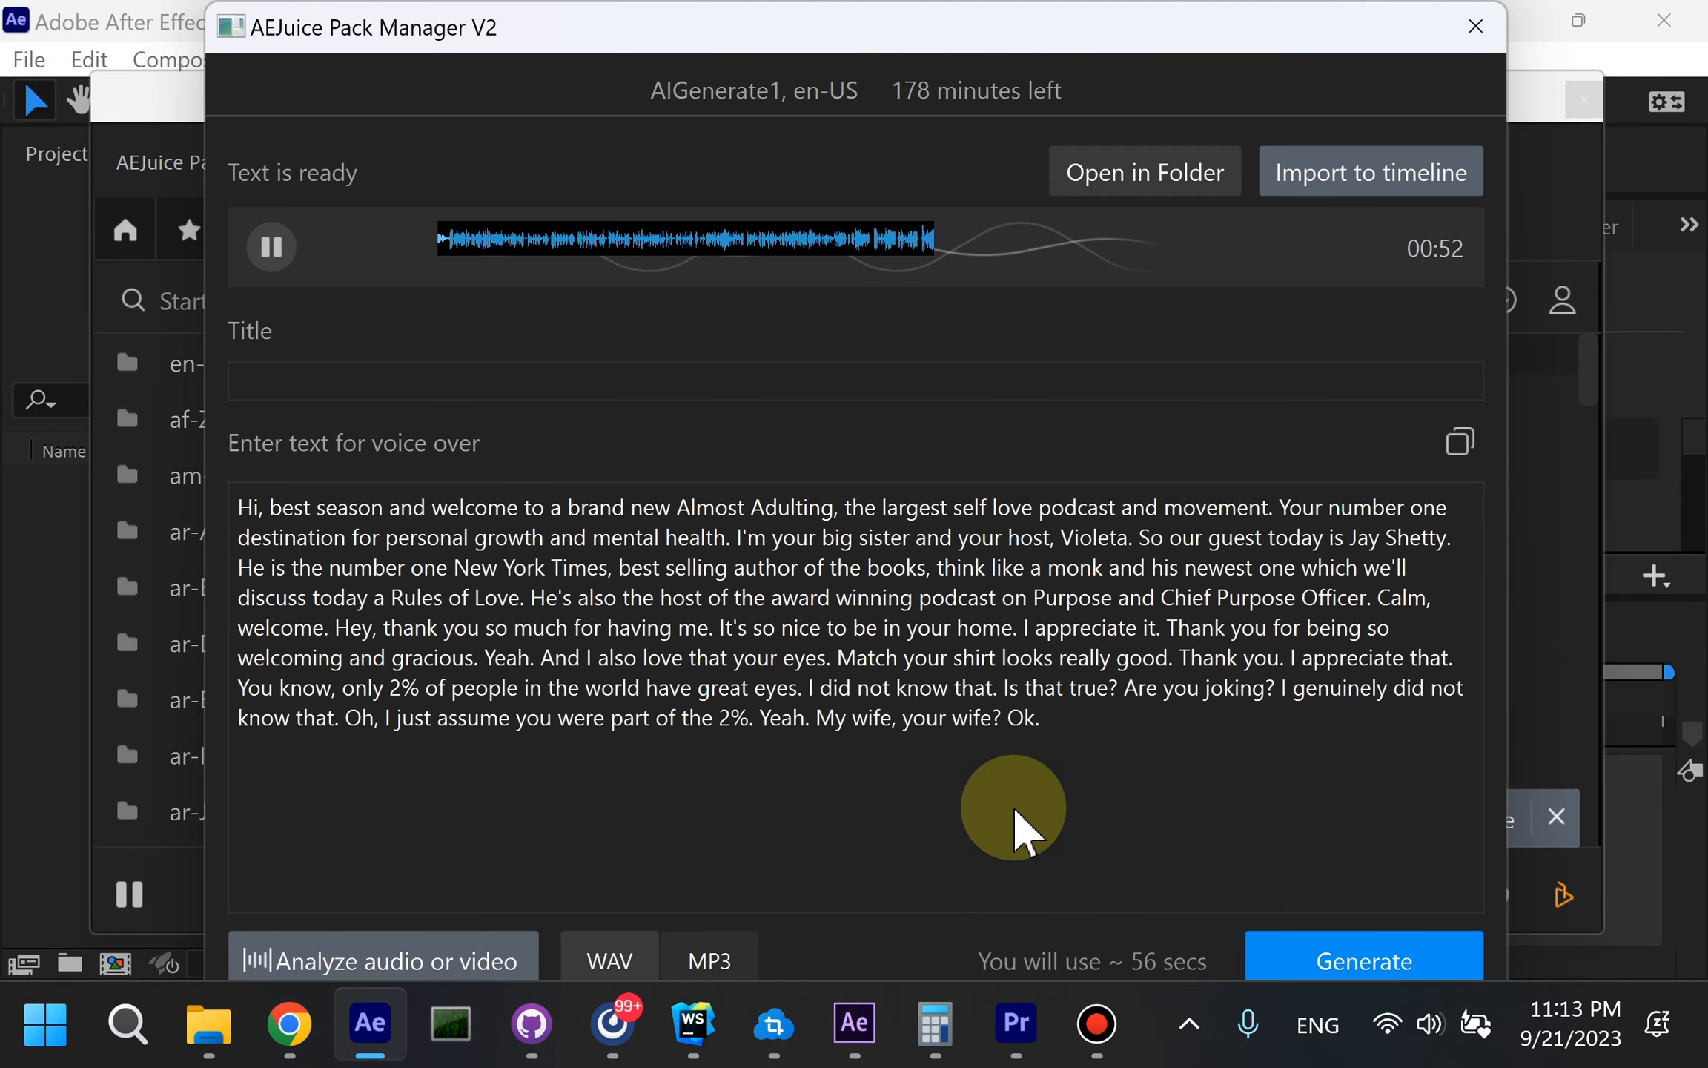
mouse_move(359, 301)
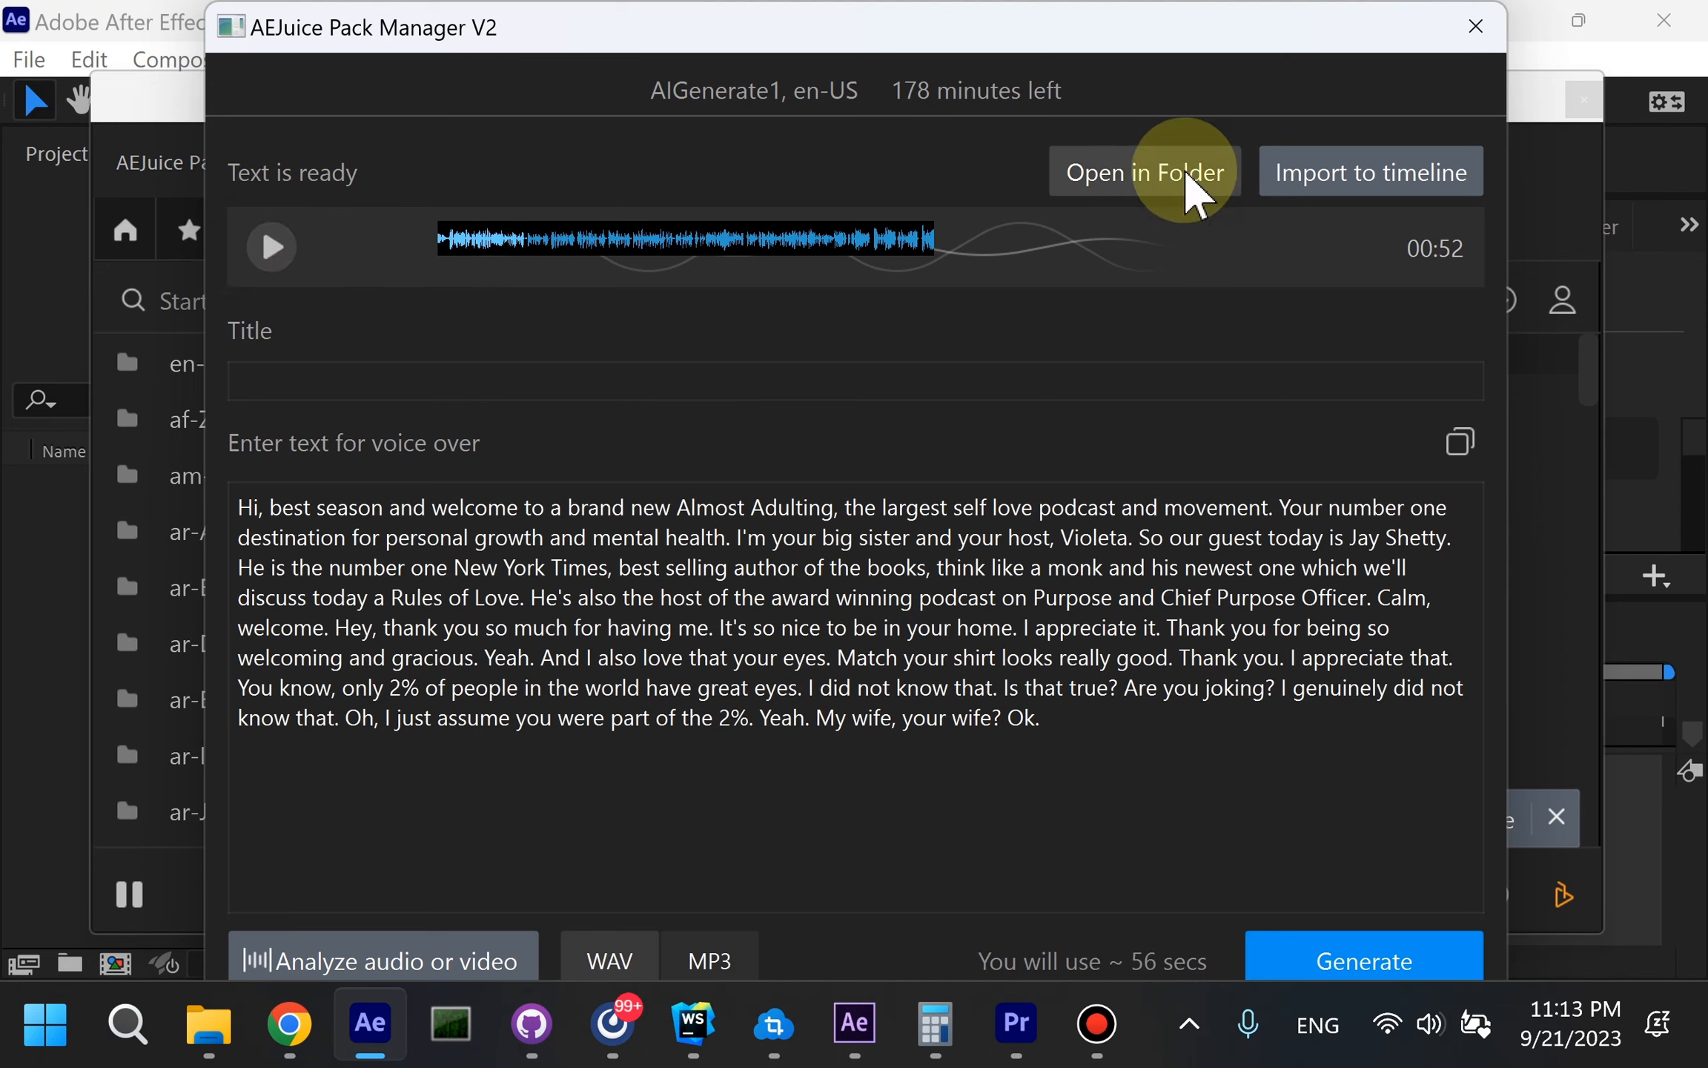
Show the output folder, check subtitles.srt timings in Notepad, then view transcript.json.
click(1183, 167)
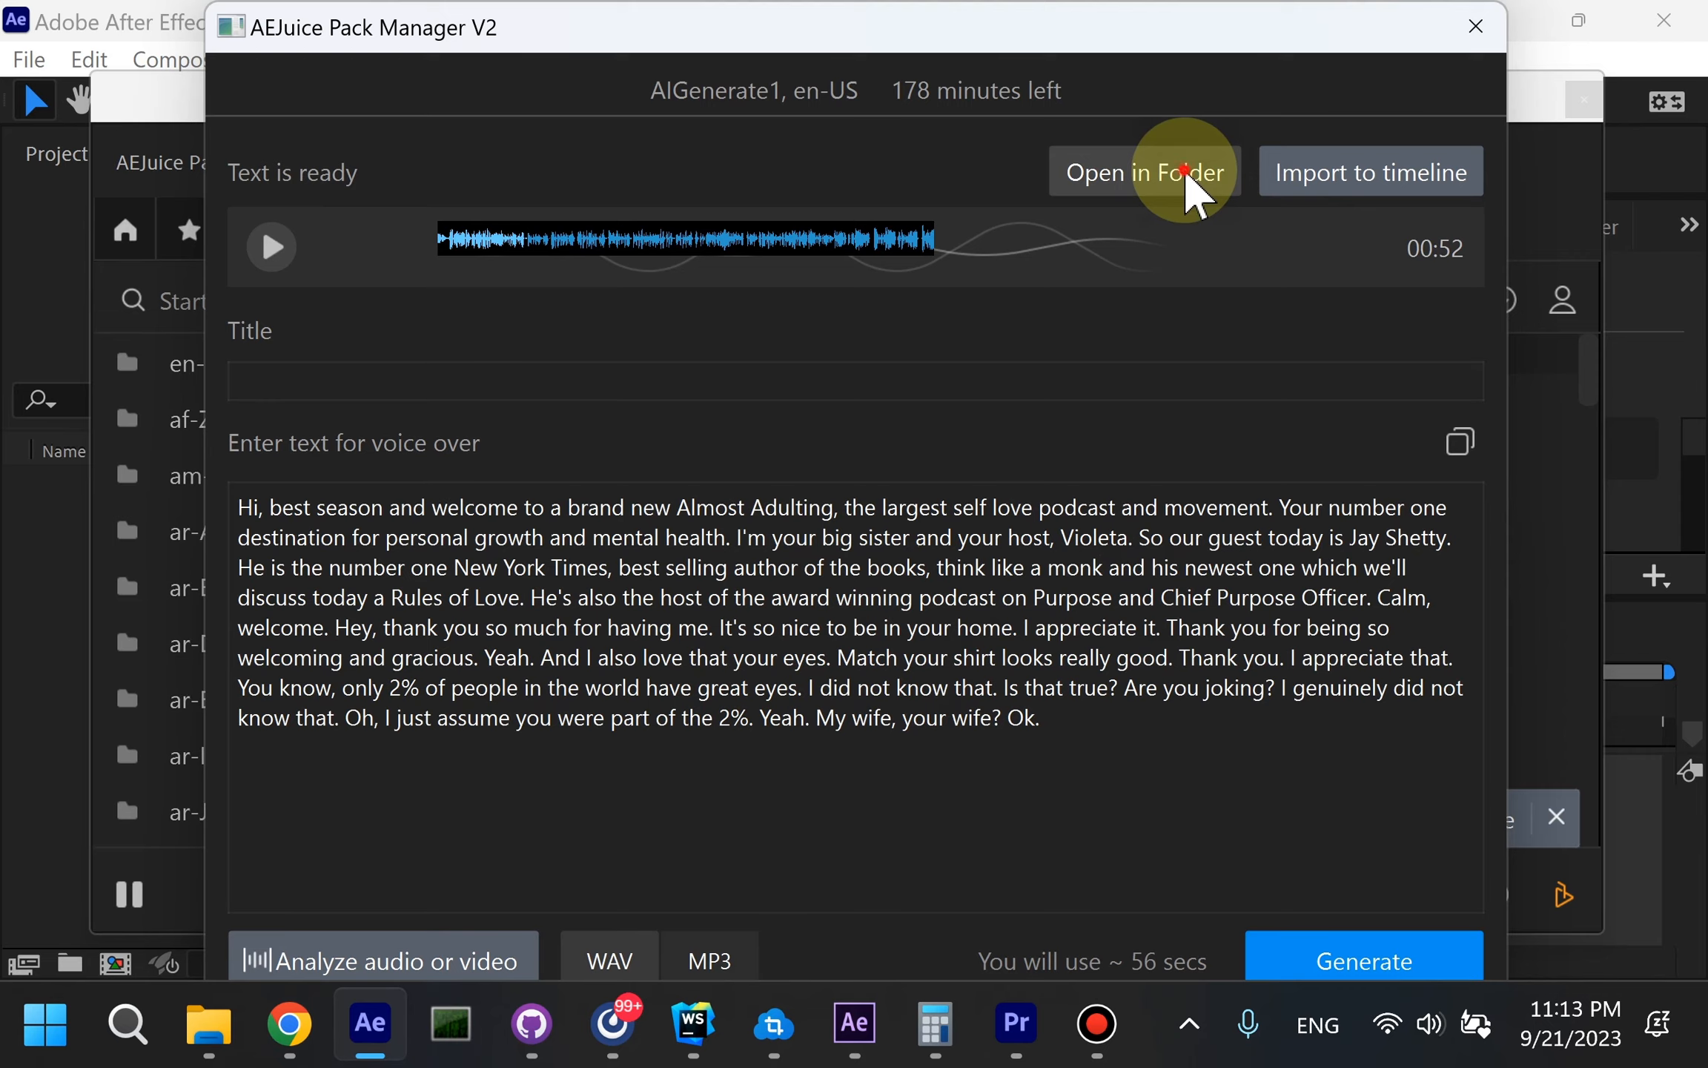
click(1145, 171)
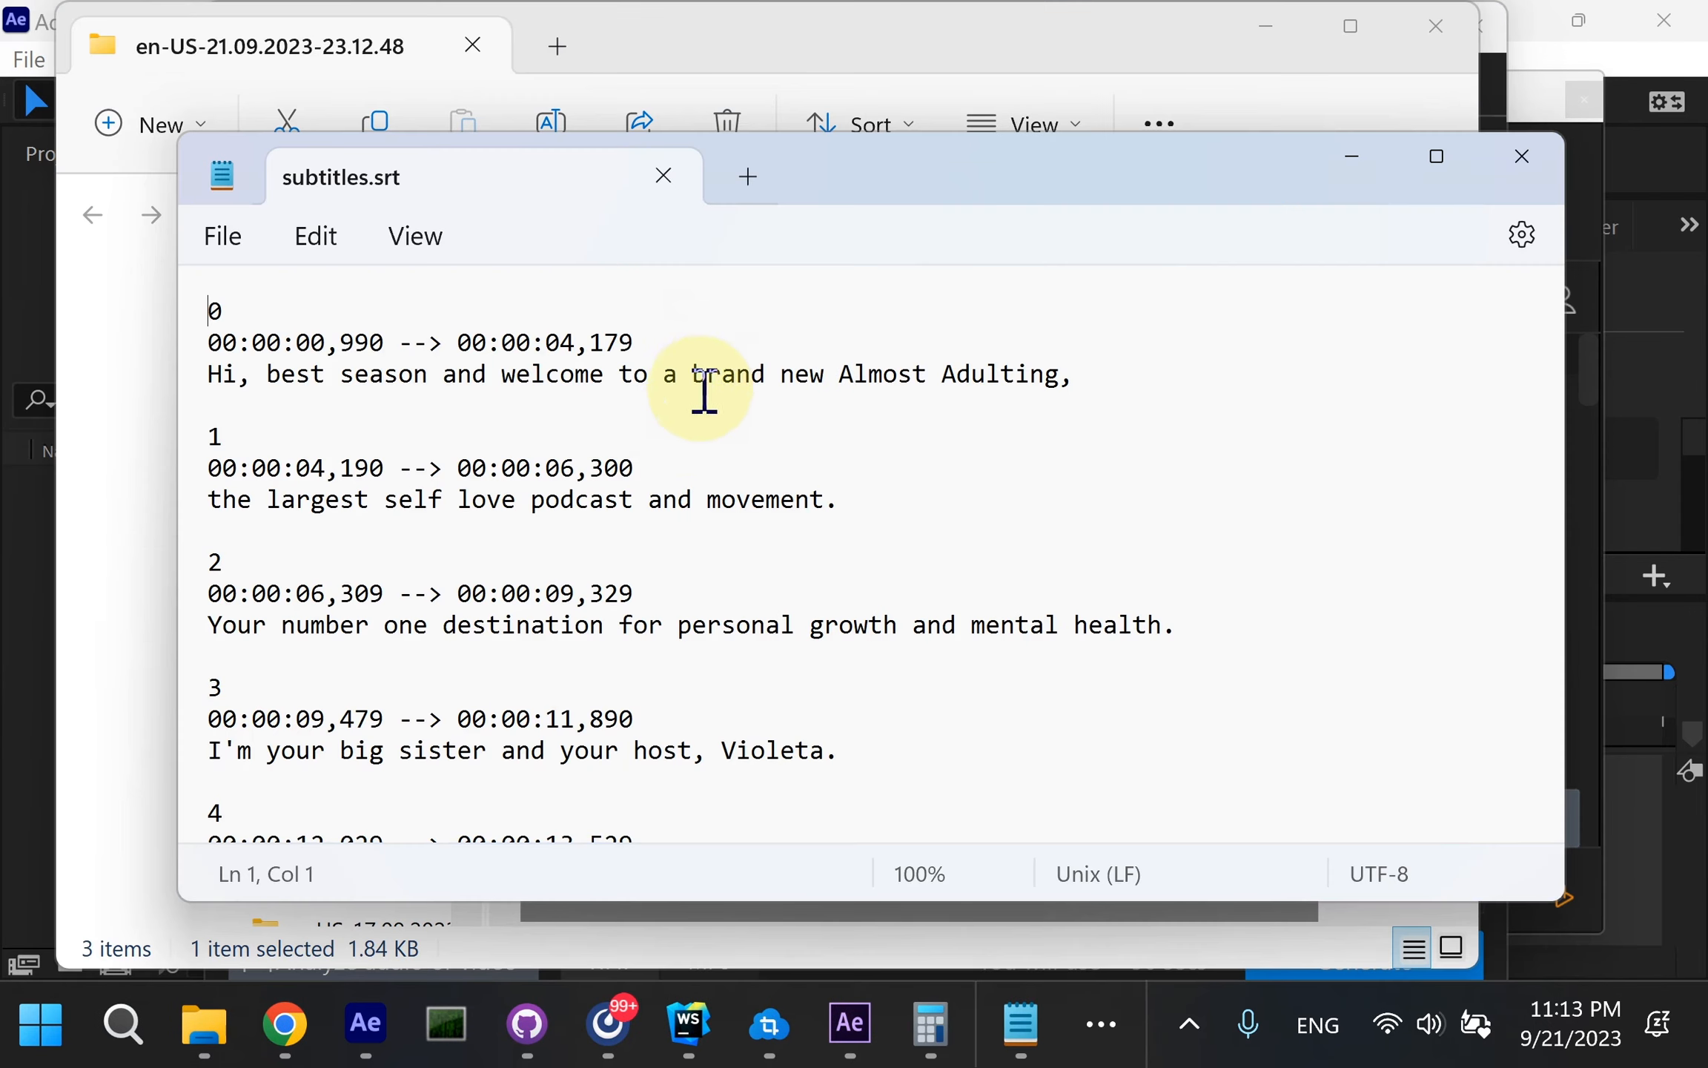
scroll(down, 3)
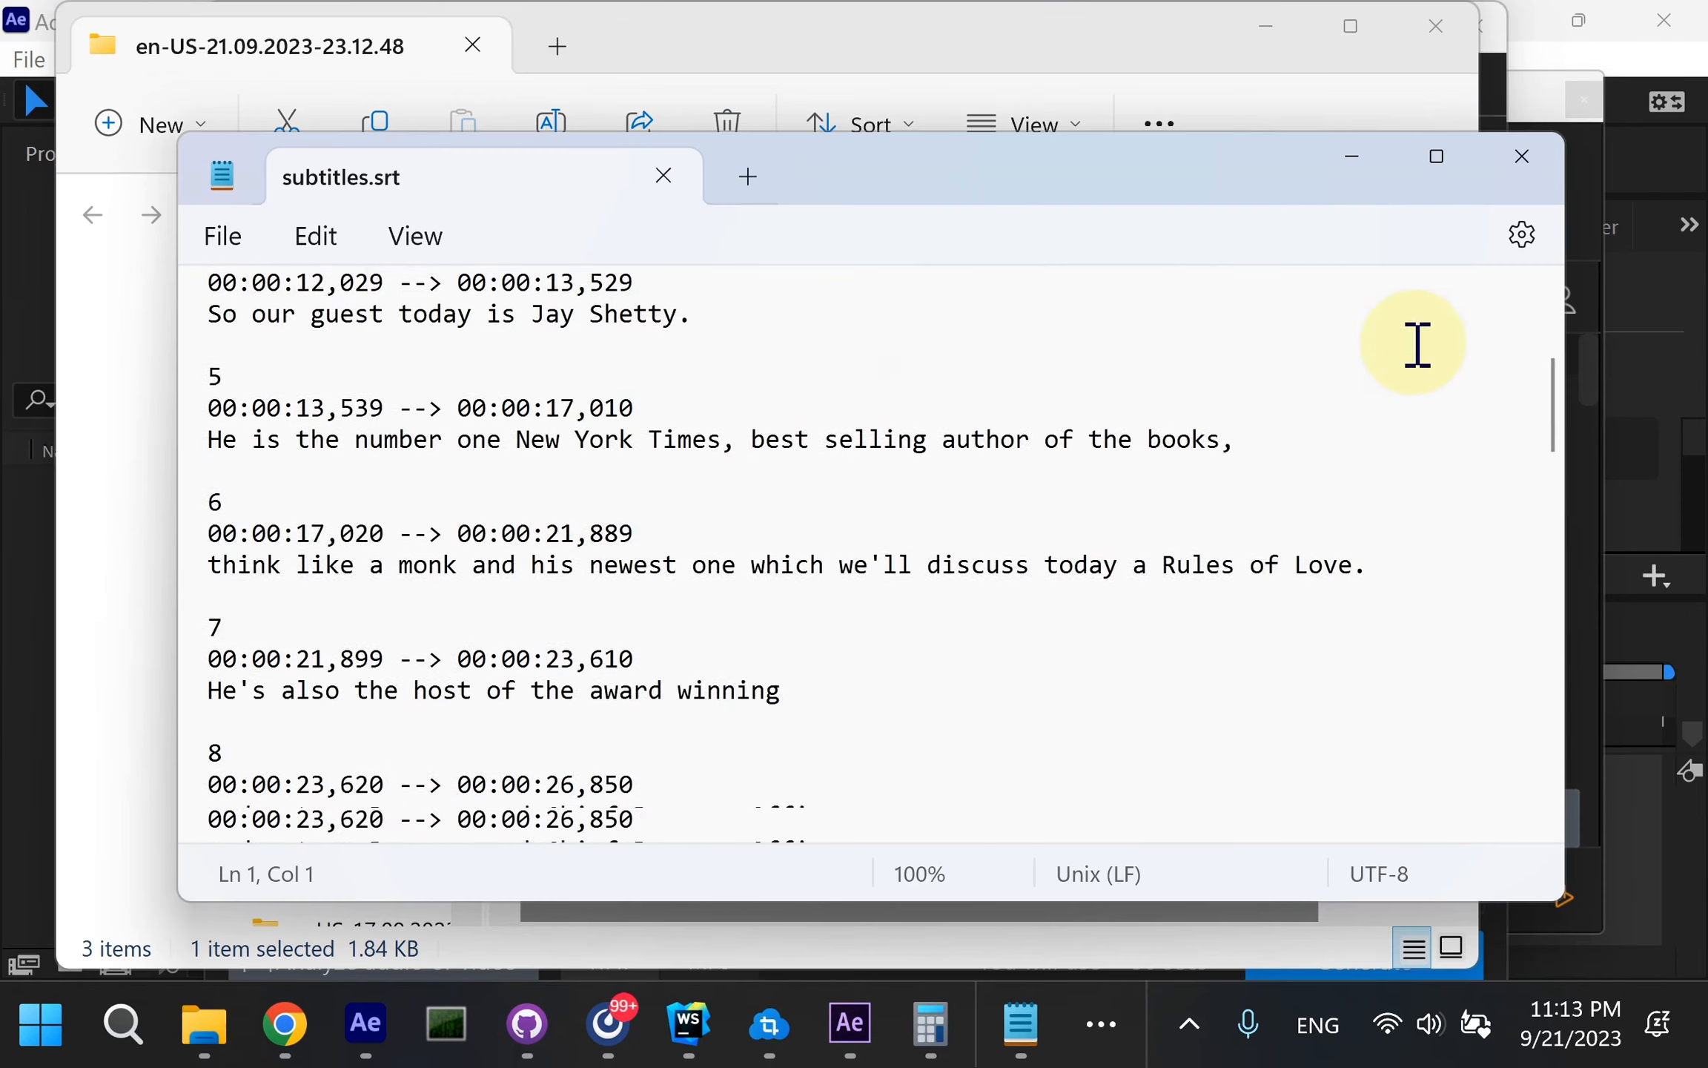
click(661, 175)
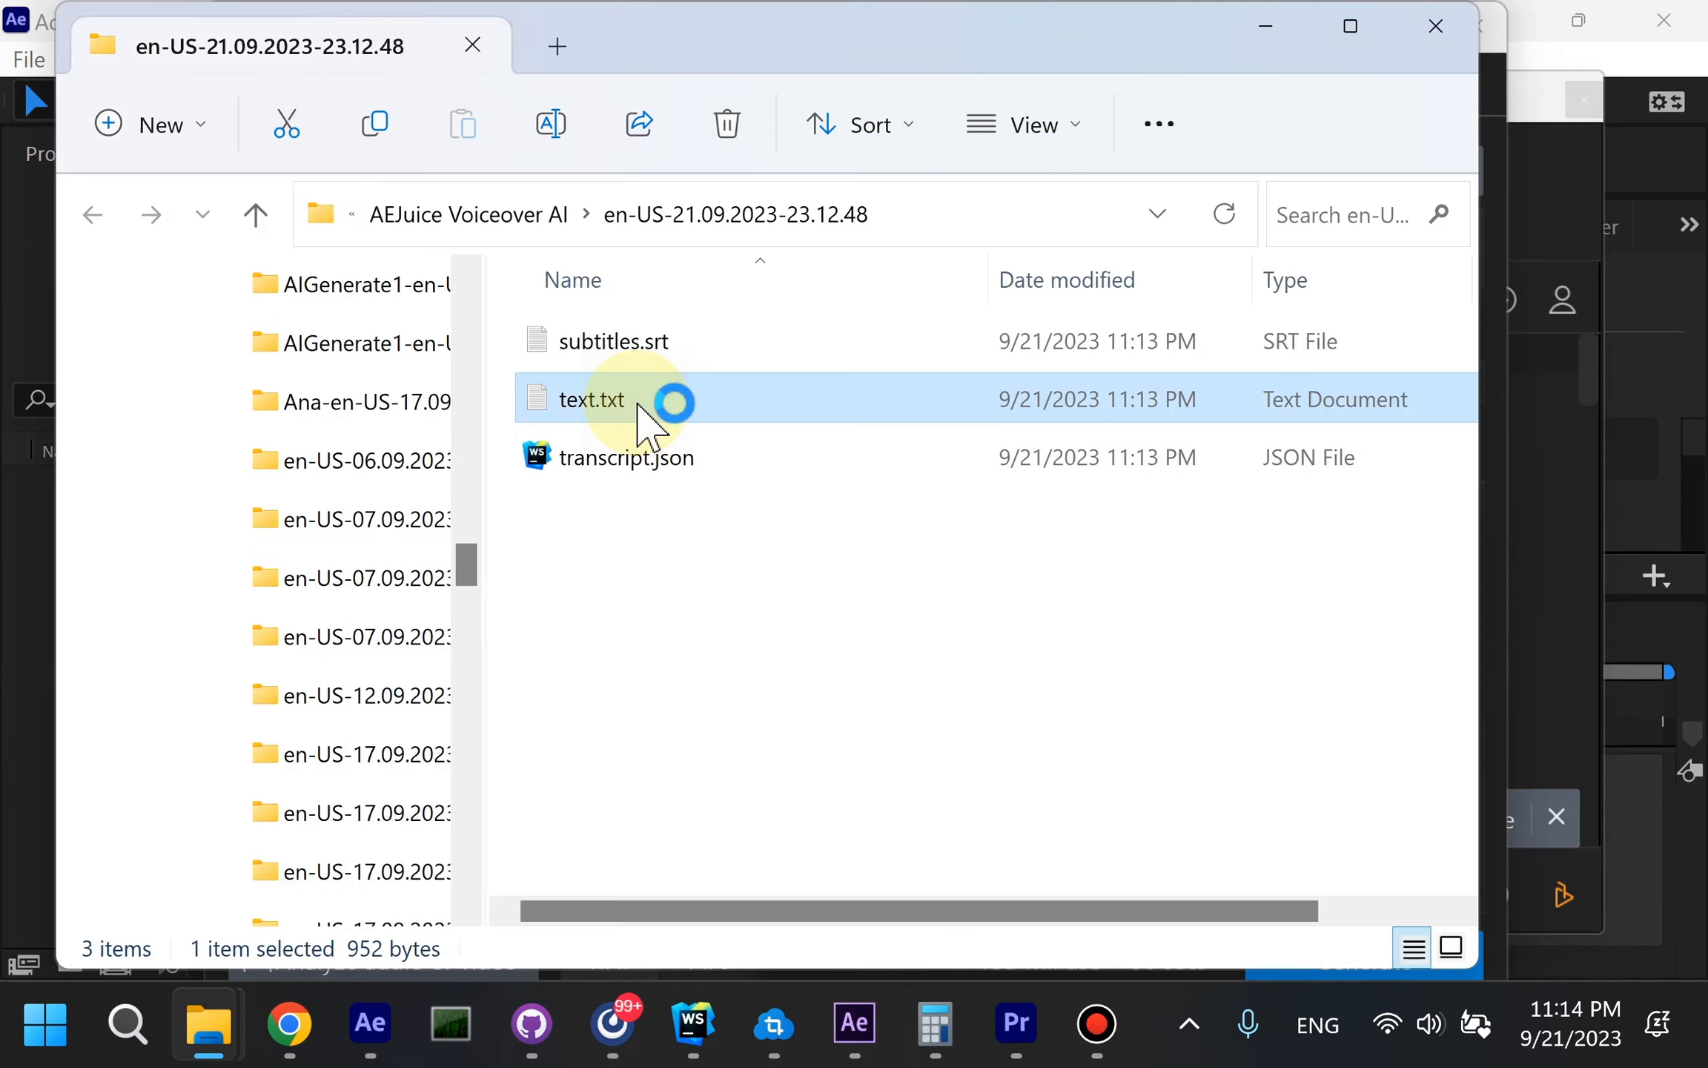
double_click(591, 399)
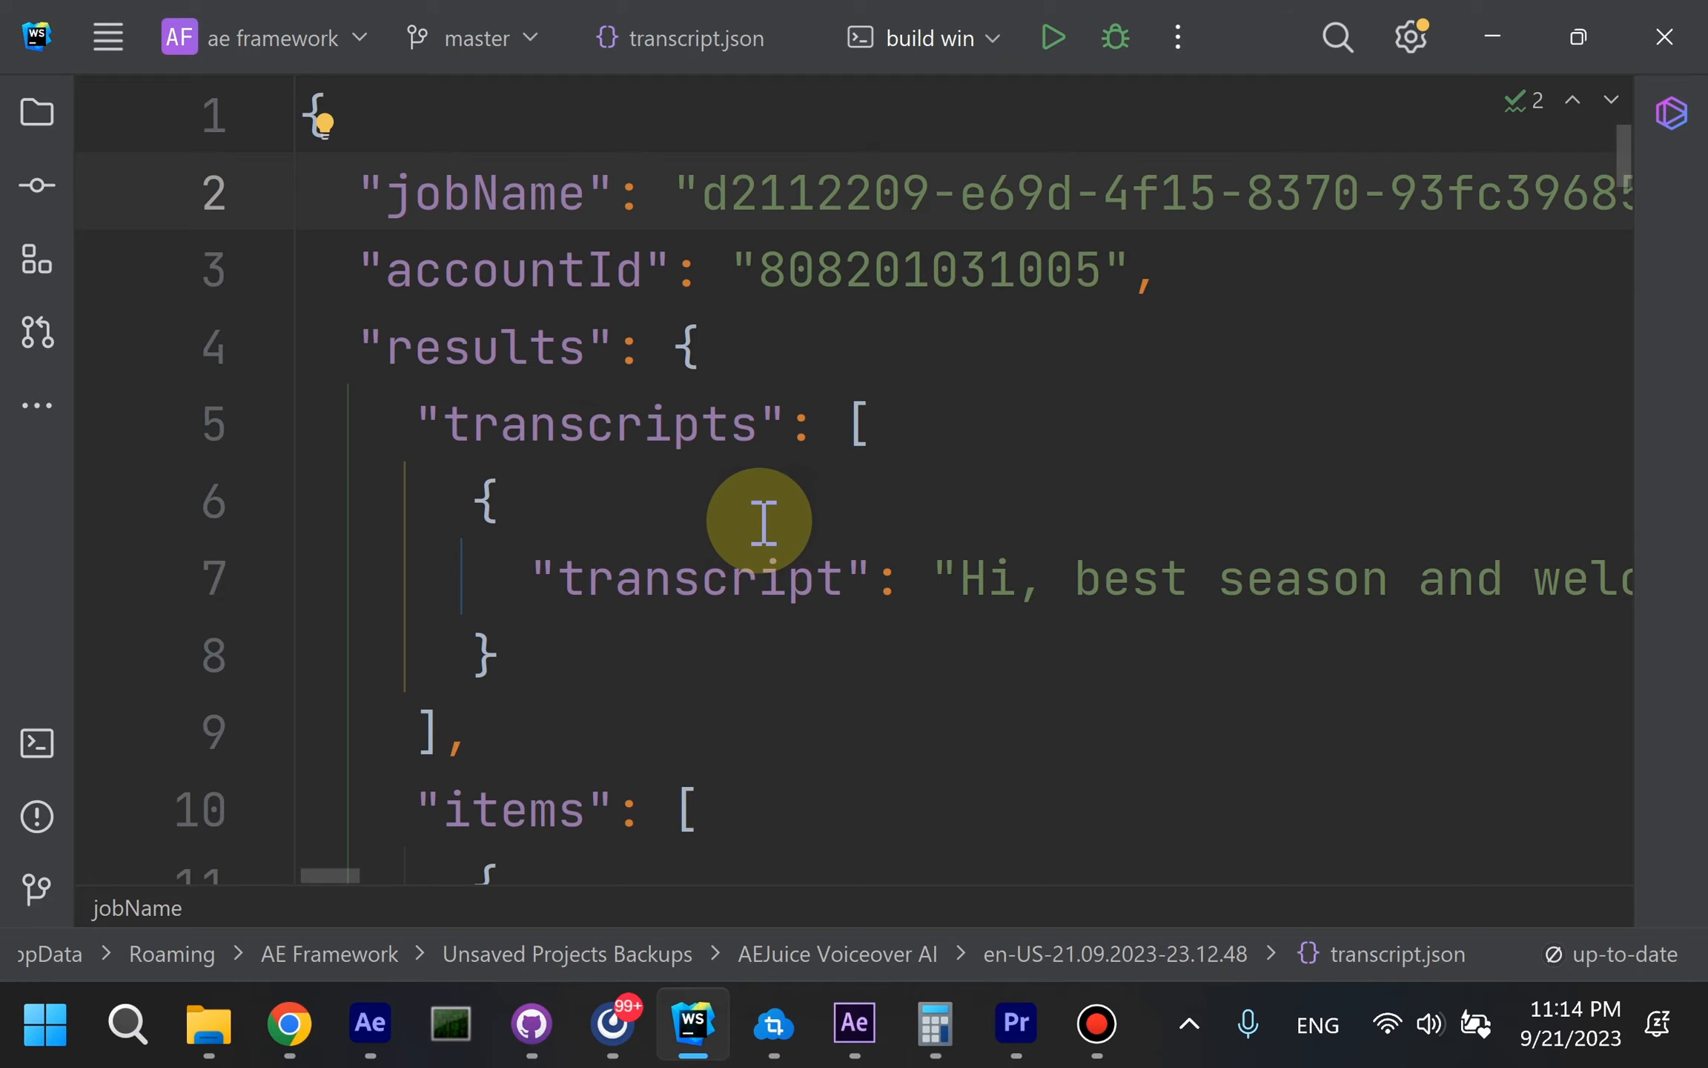
Scroll through transcript.json's per-word start and end times in WebStorm.
scroll(down, 3)
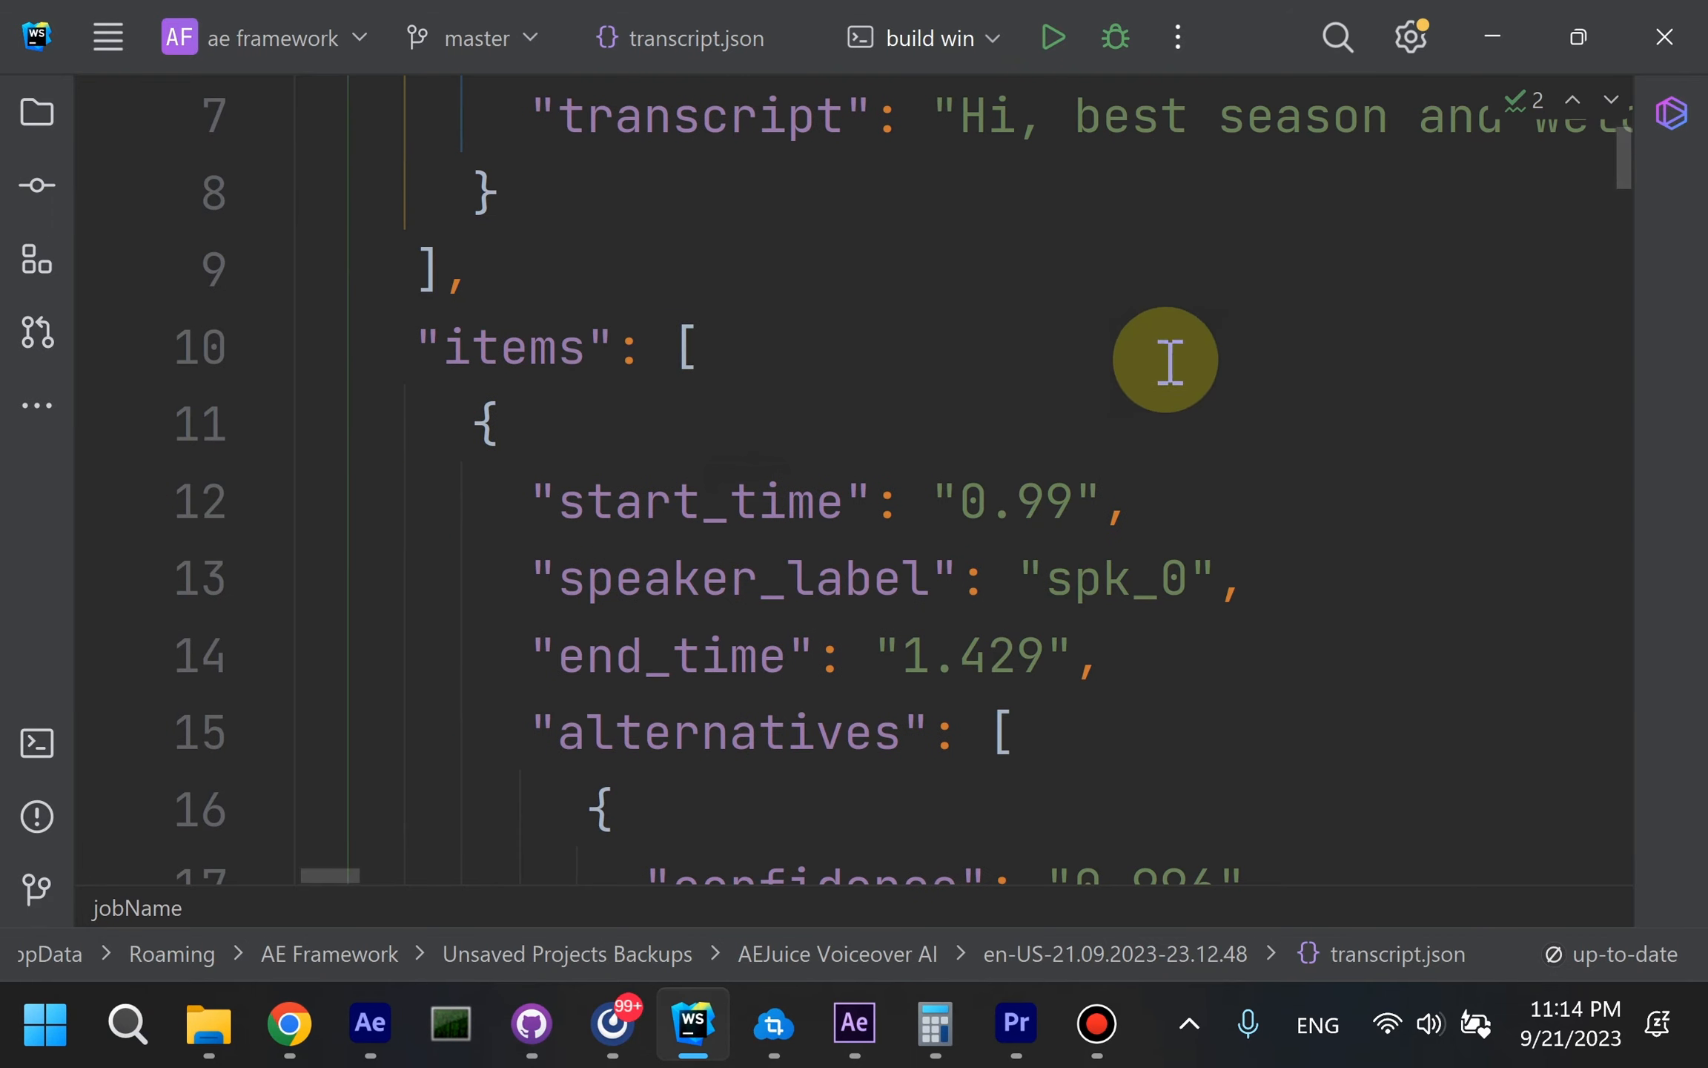
mouse_move(1491, 36)
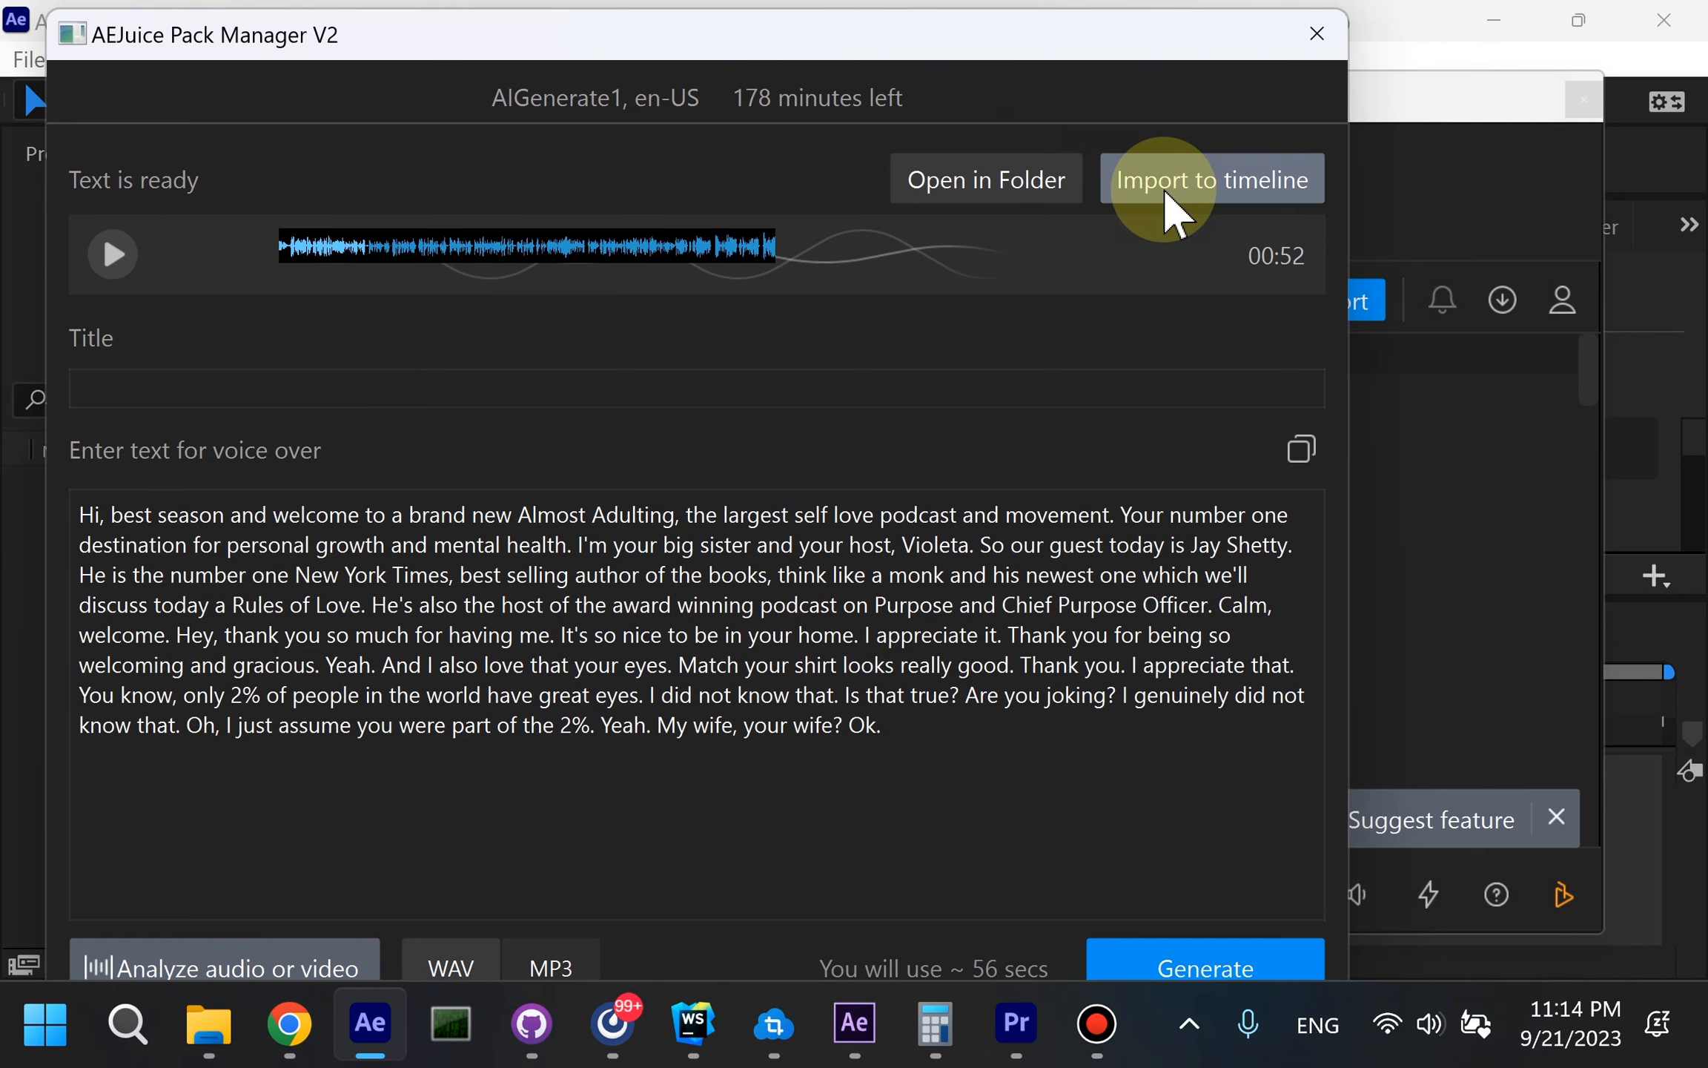
mouse_move(1202, 222)
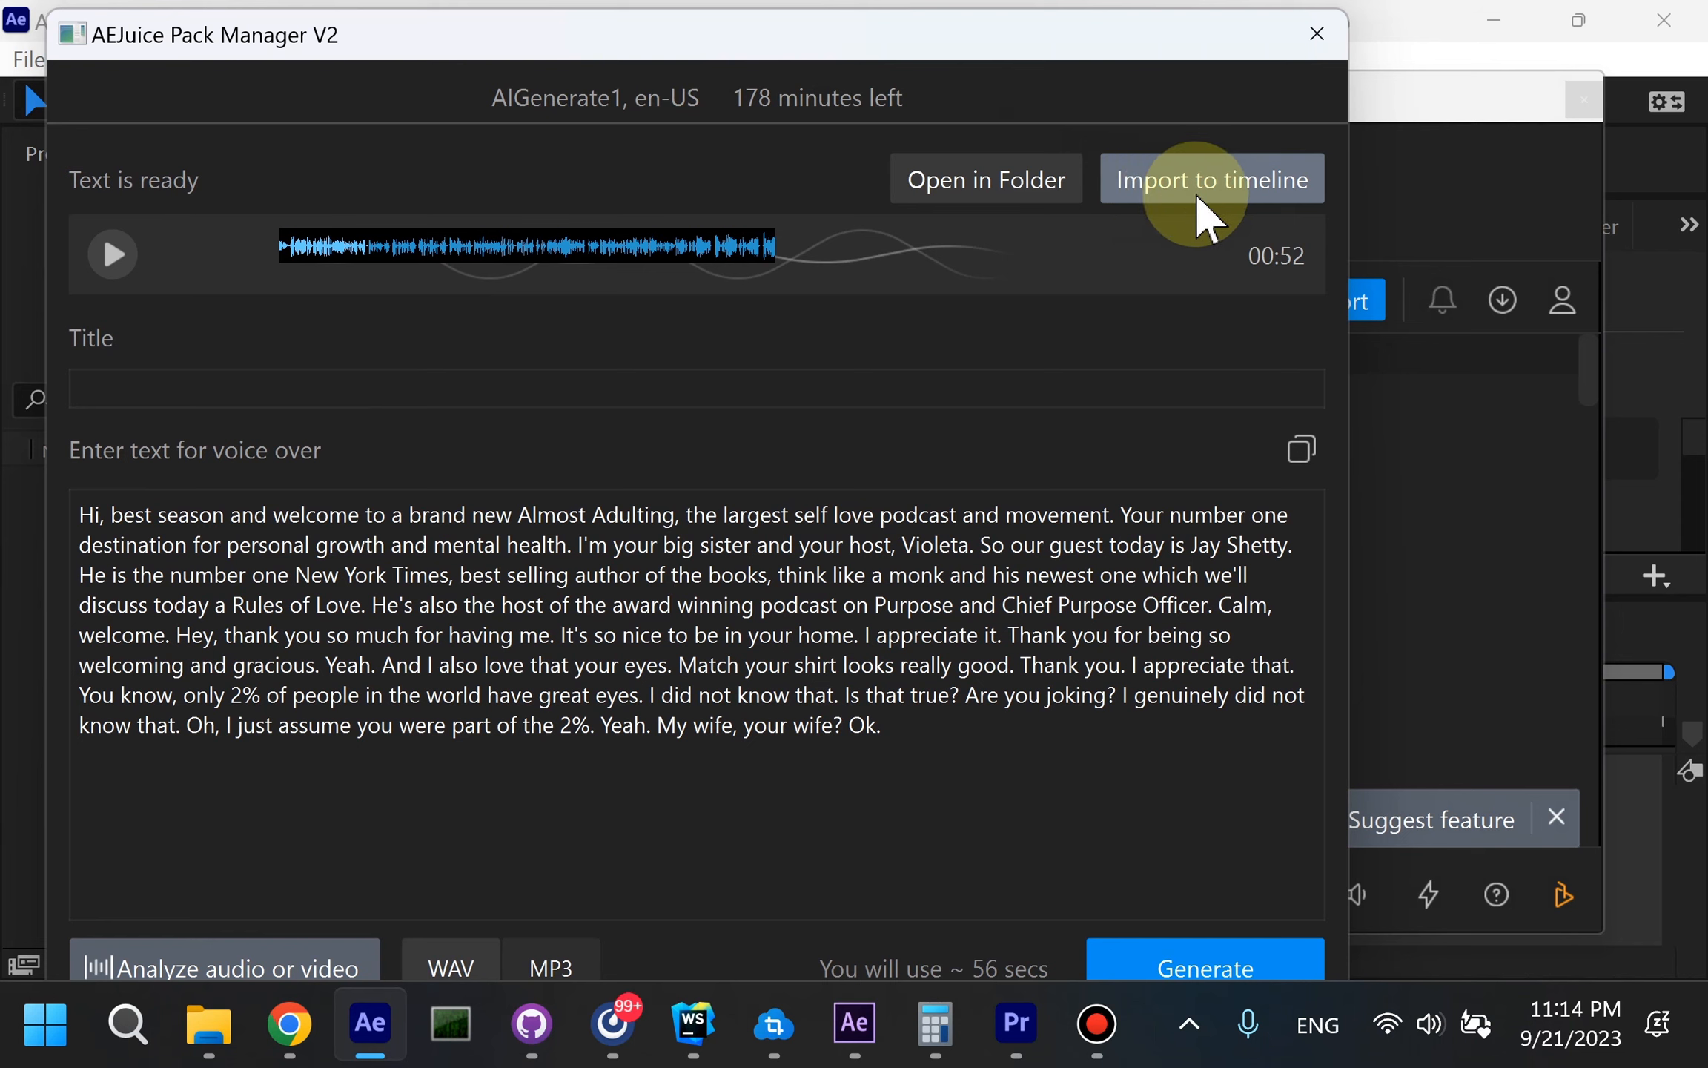
Import the transcript to the tempComp timeline and inspect a subtitle marker's comment.
click(1213, 178)
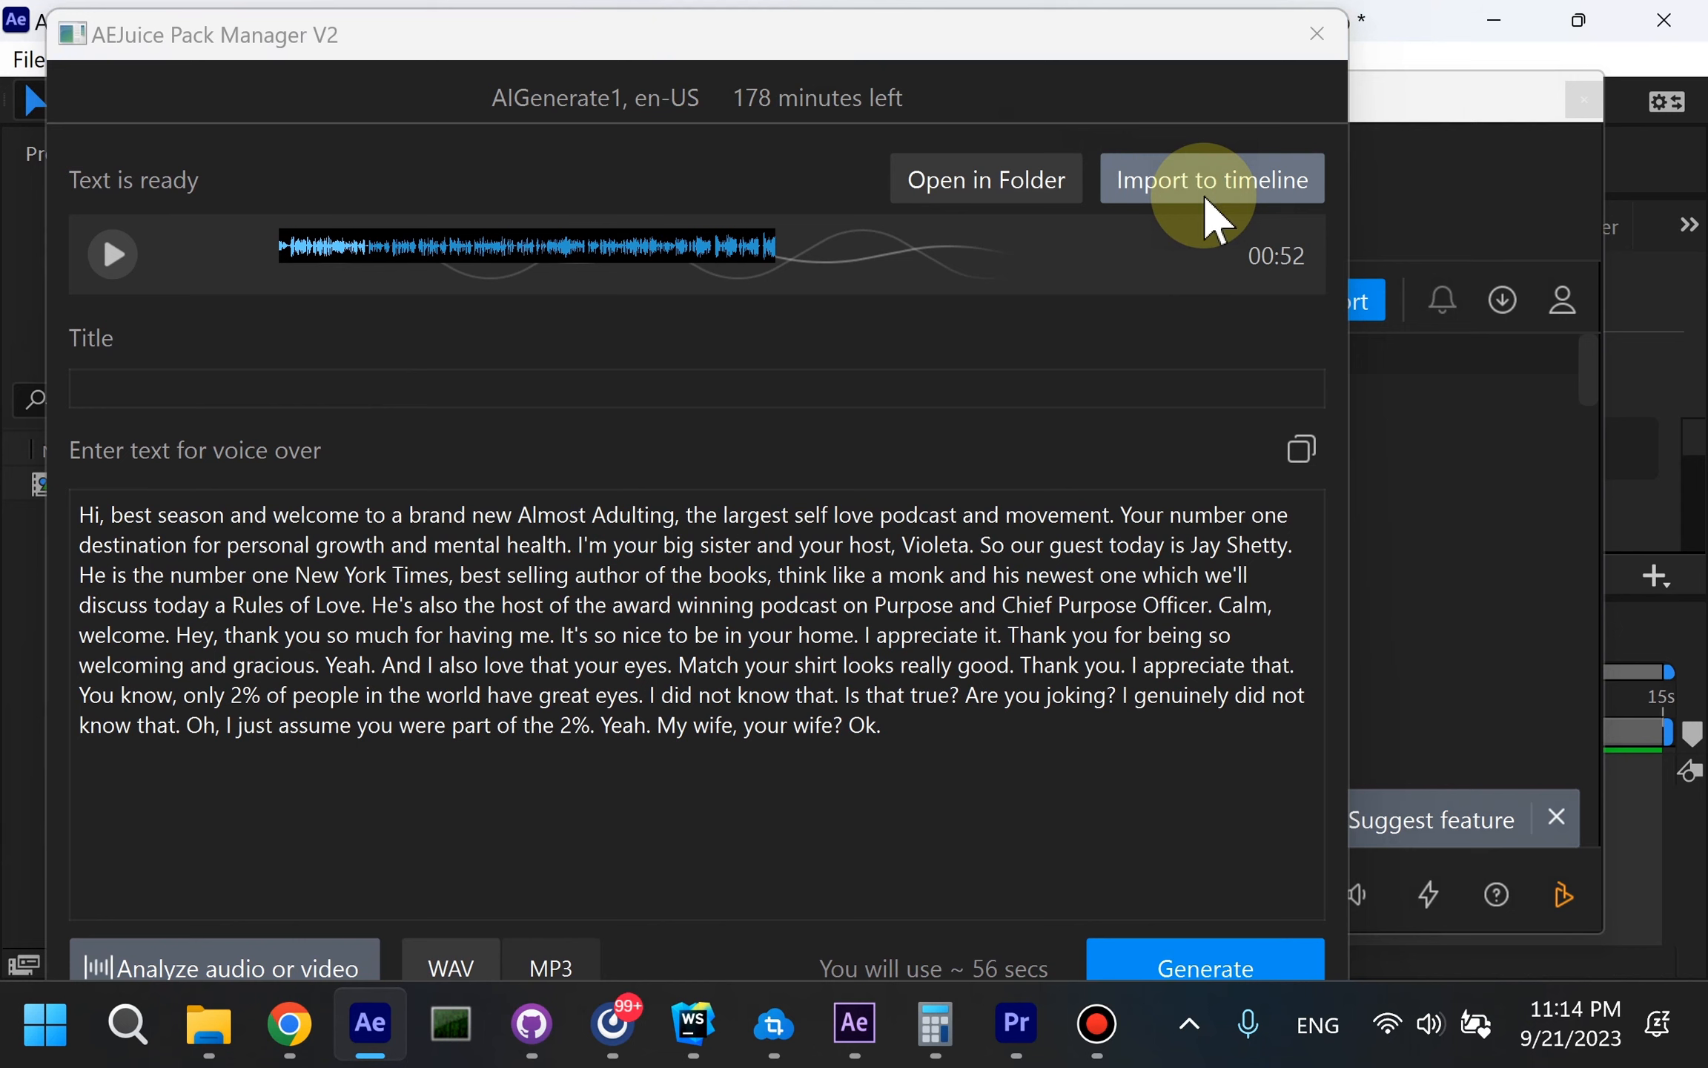
click(1213, 178)
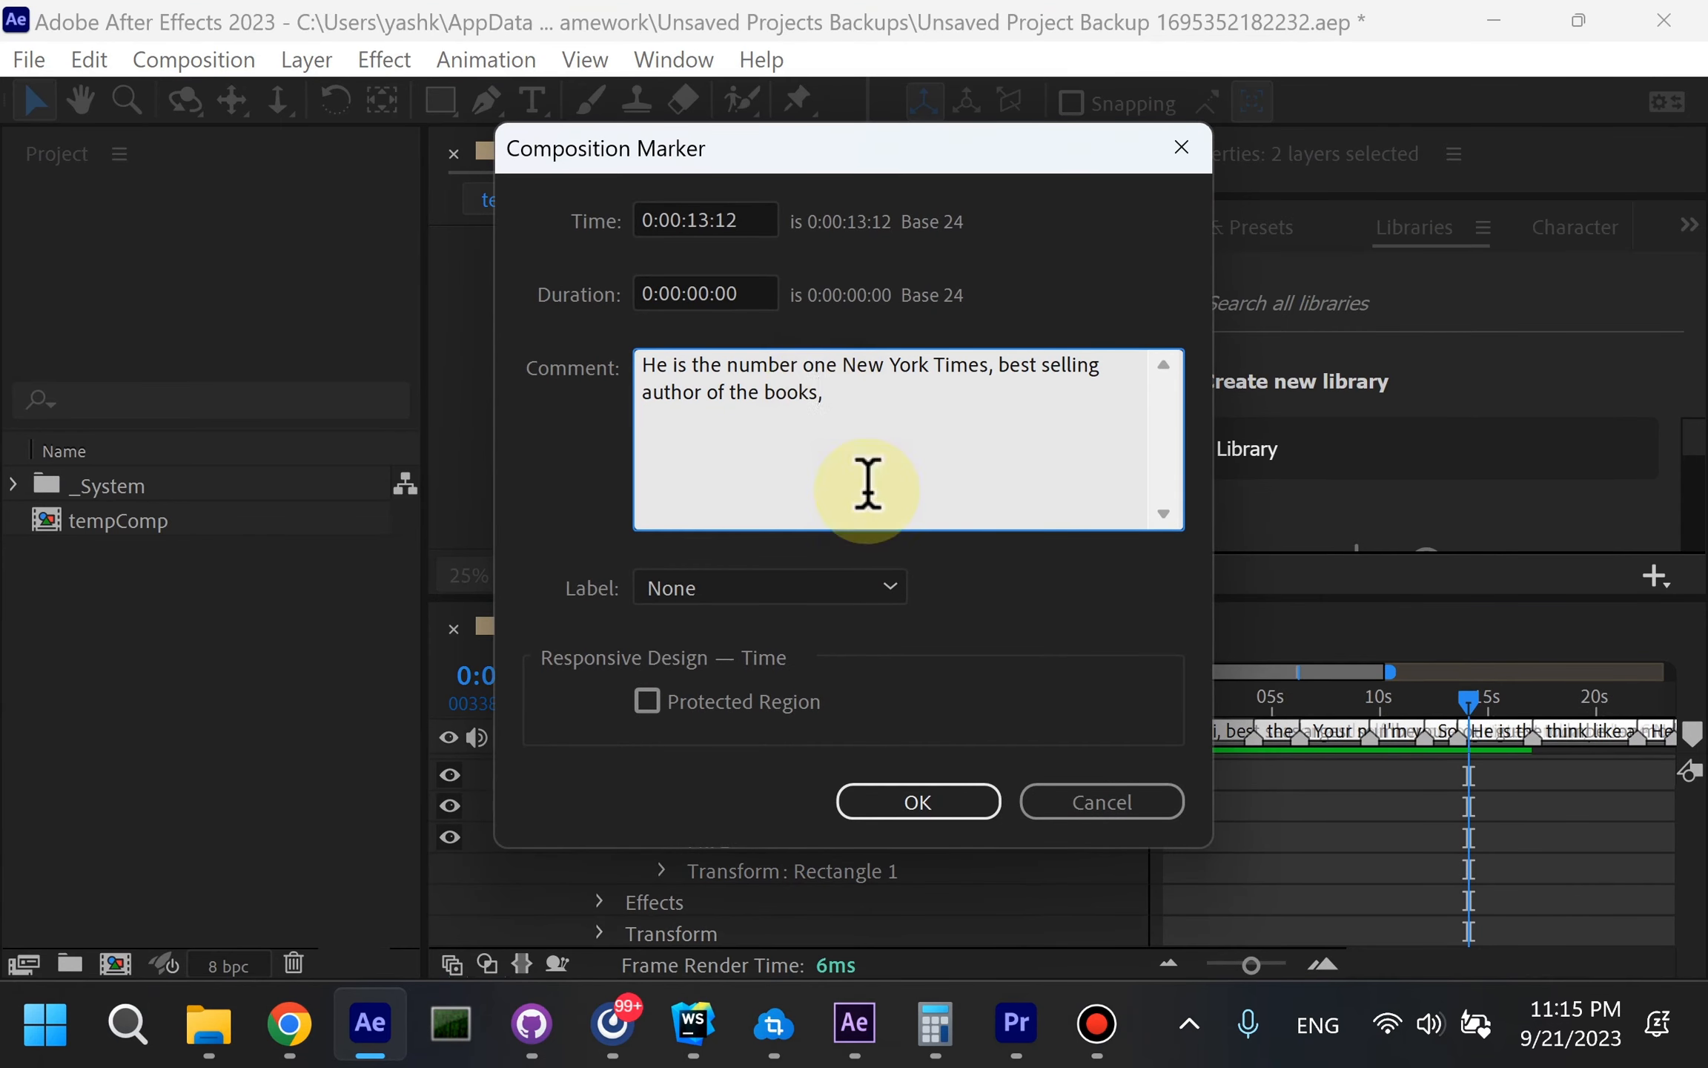
Dismiss the marker dialog and set the Controls layer's Box Width to 108 and Box Height to 58.
click(918, 801)
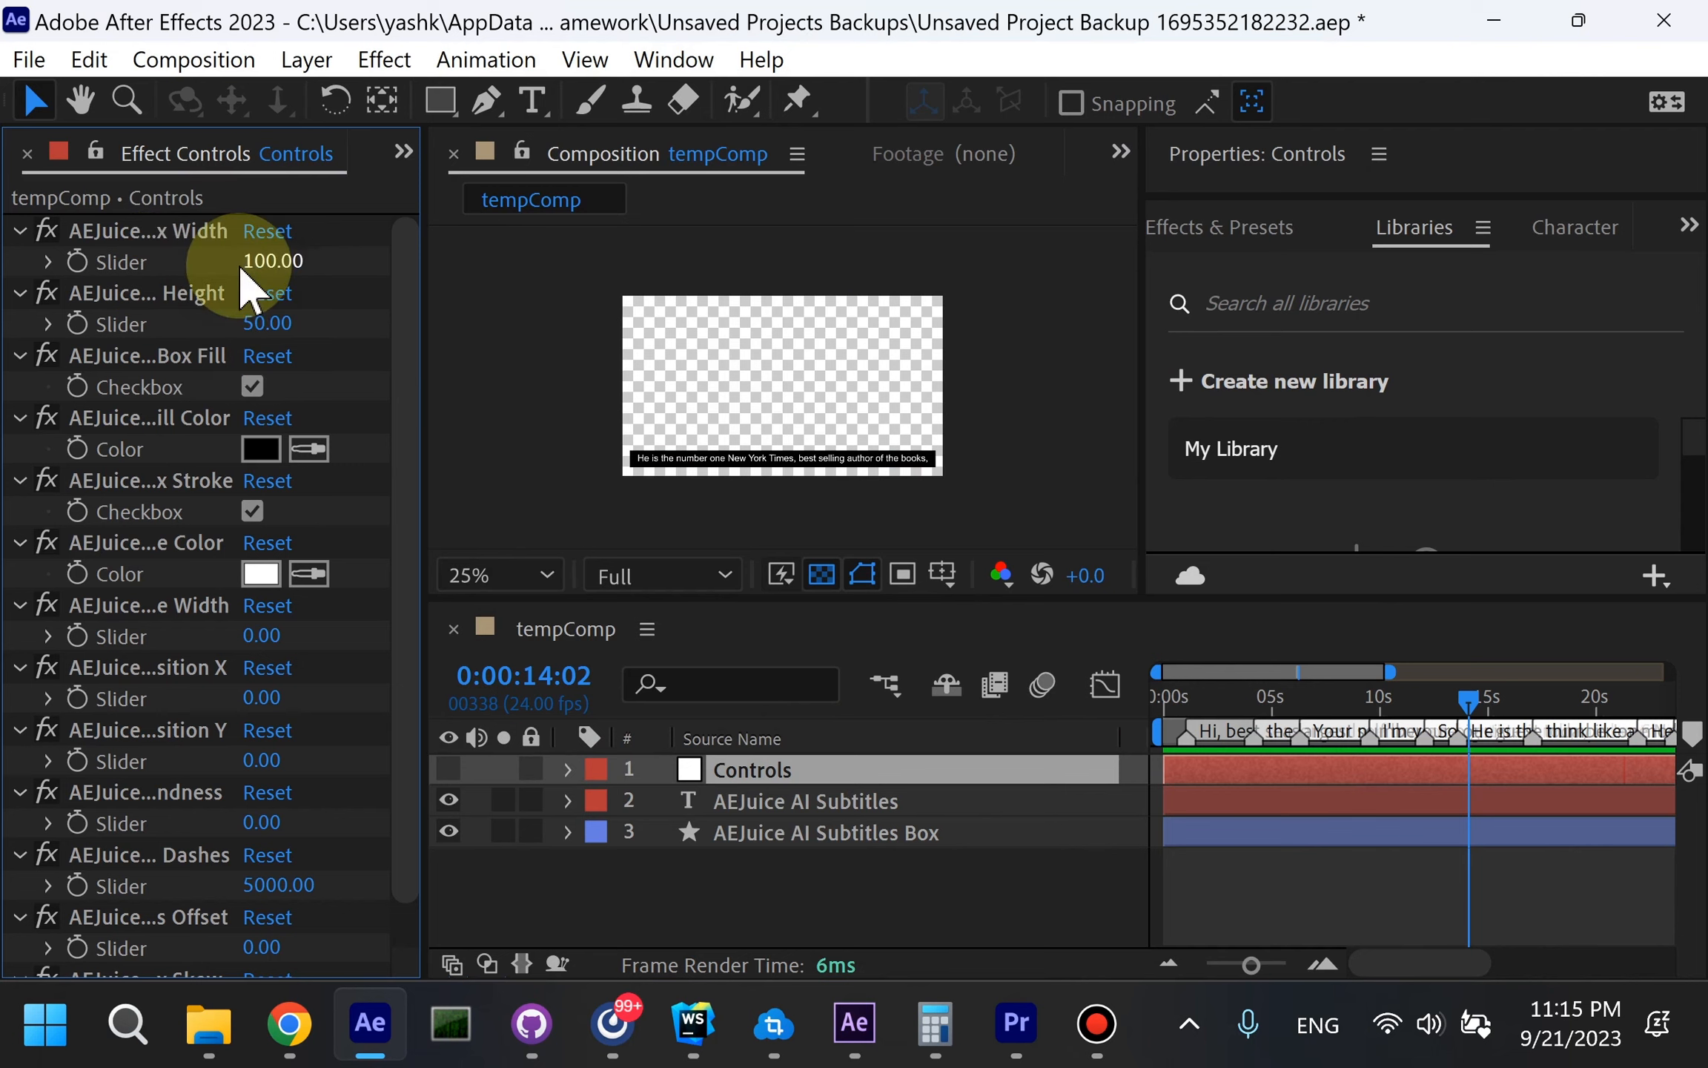
drag(272, 260, 294, 260)
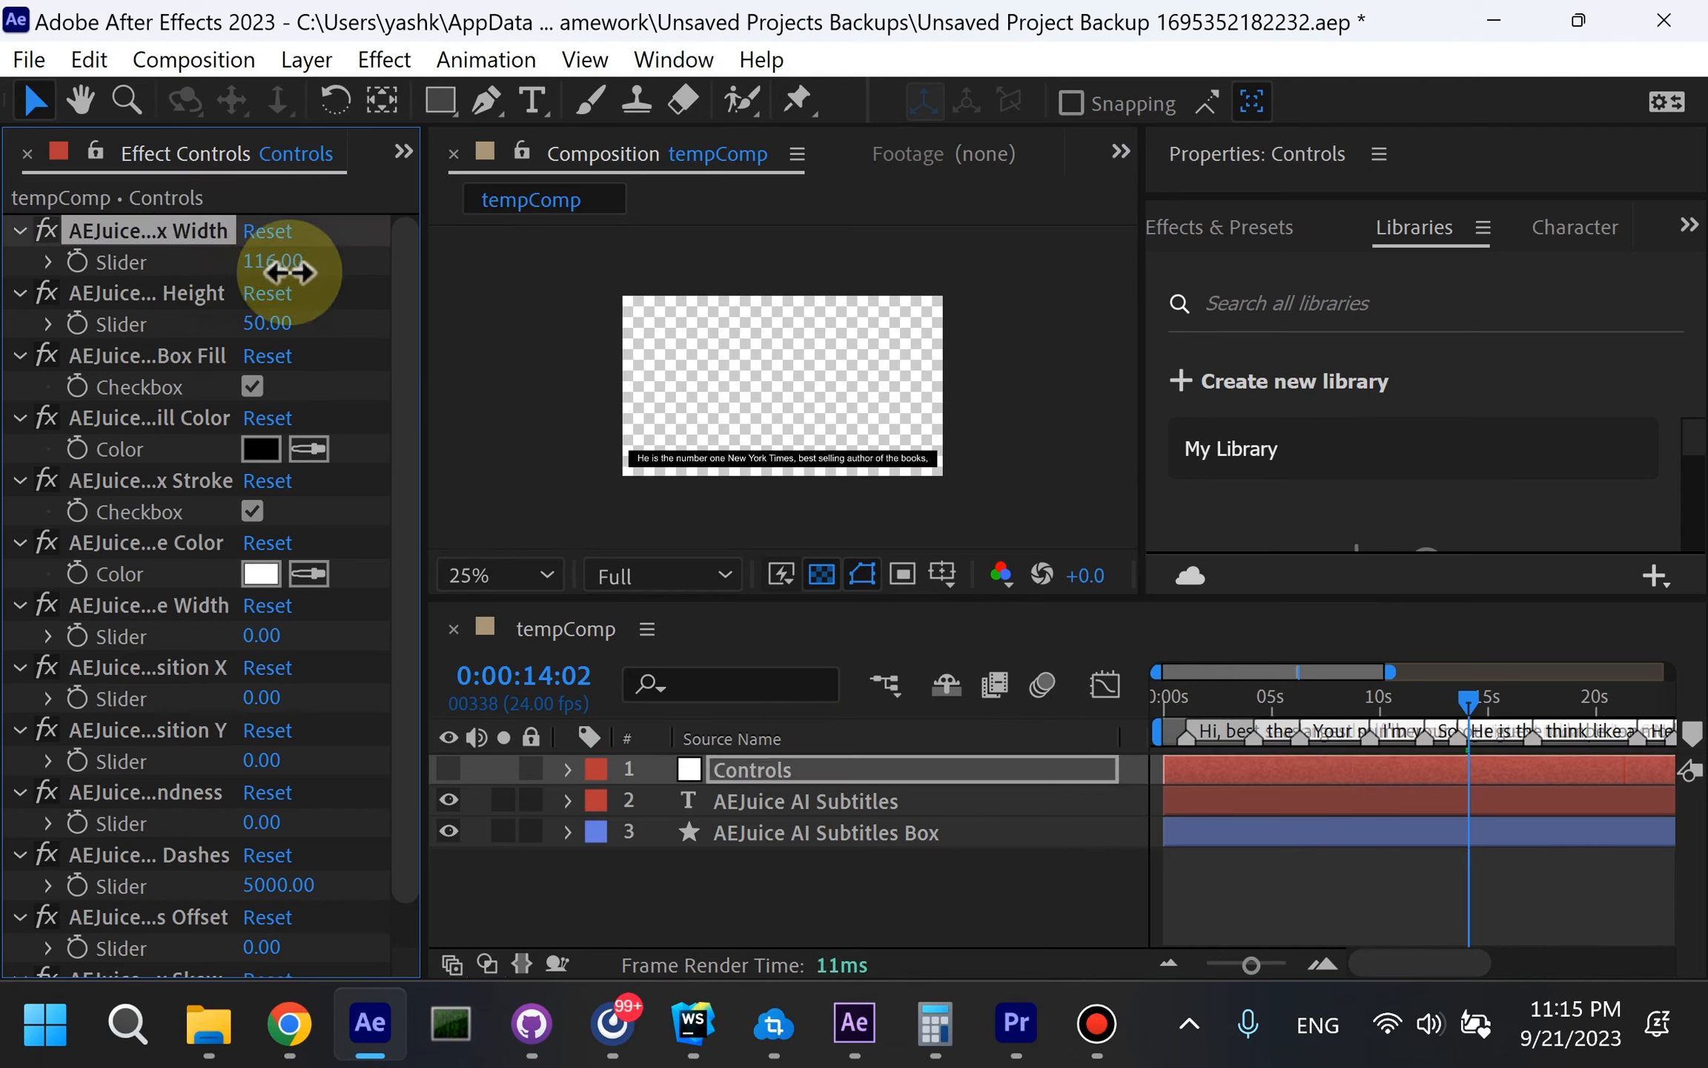
drag(272, 261, 267, 322)
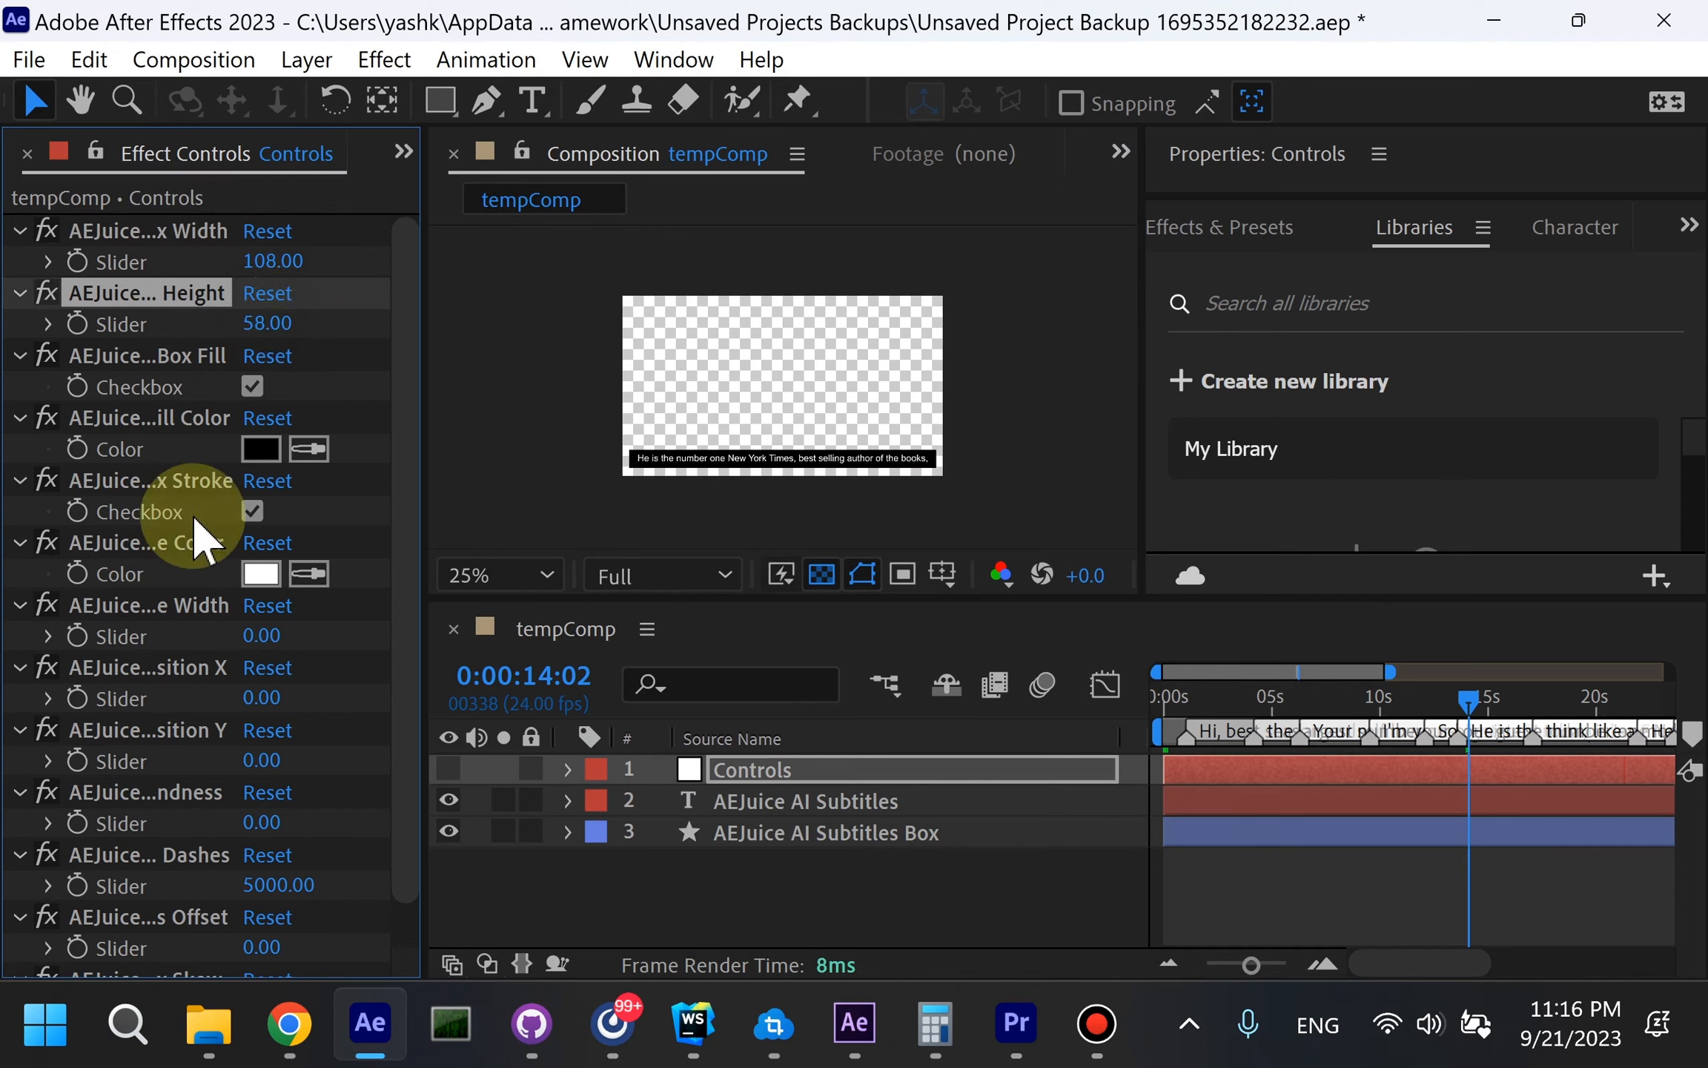
scroll(down, 3)
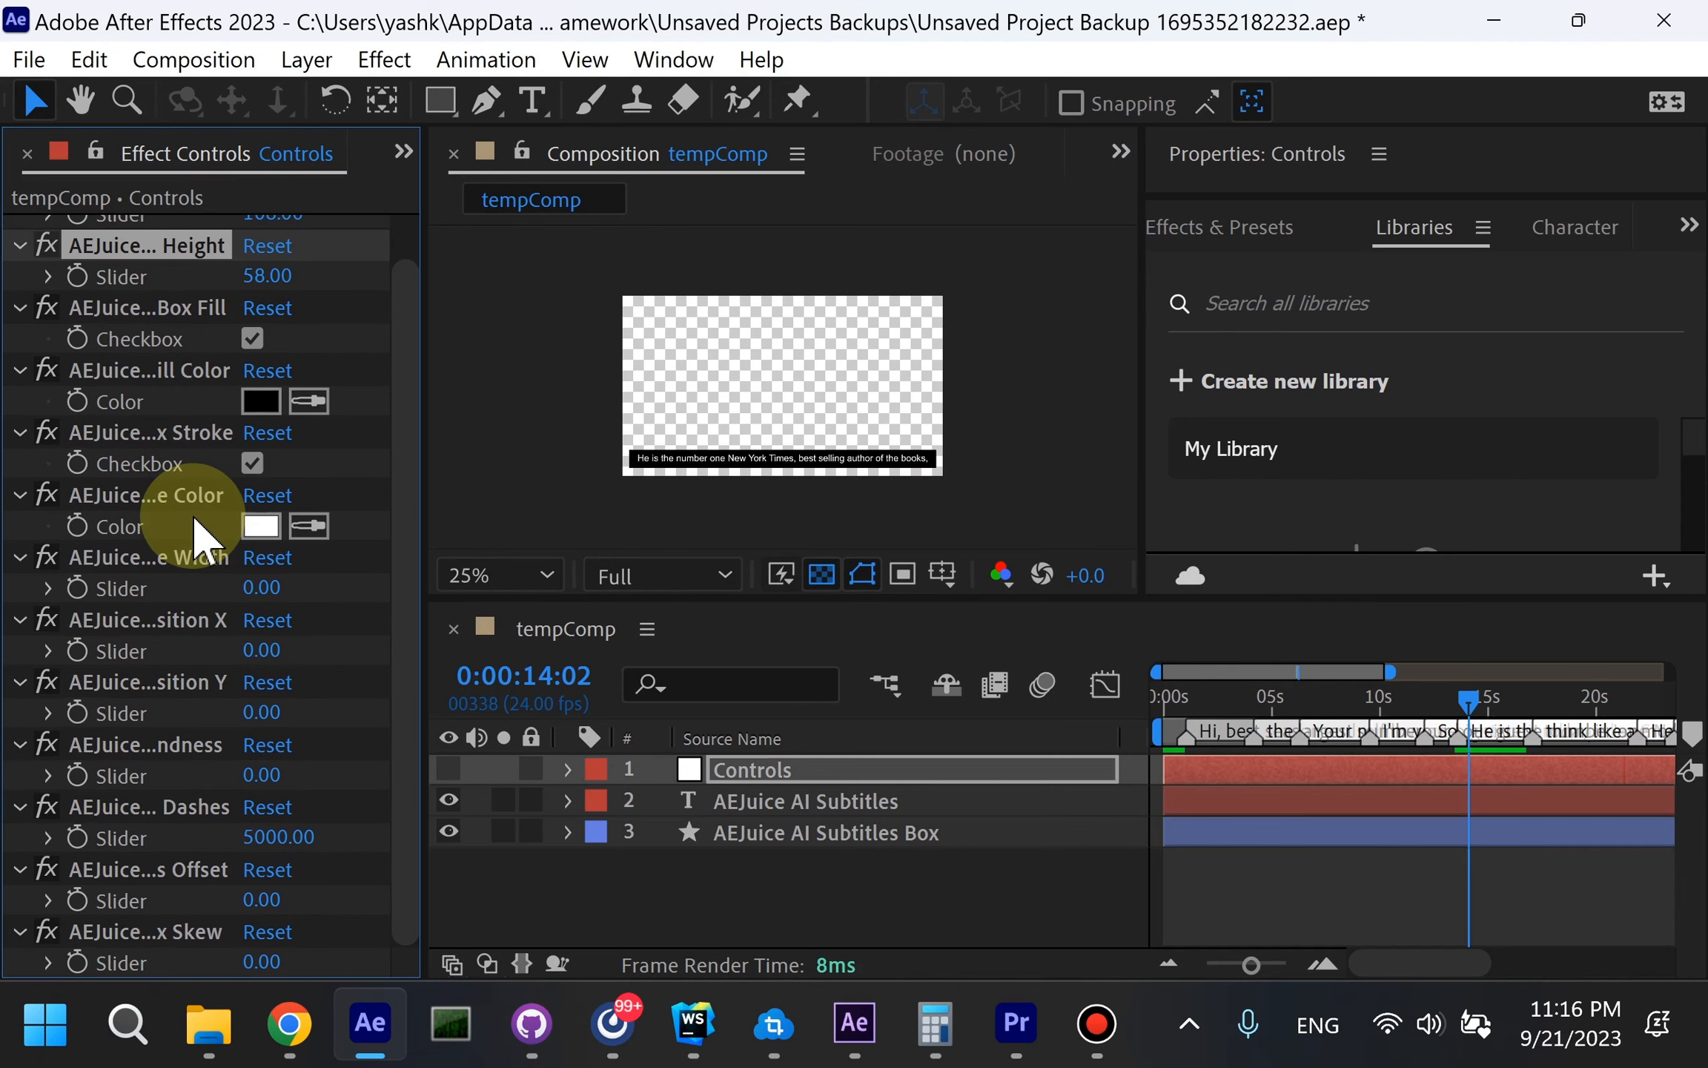
mouse_move(210, 722)
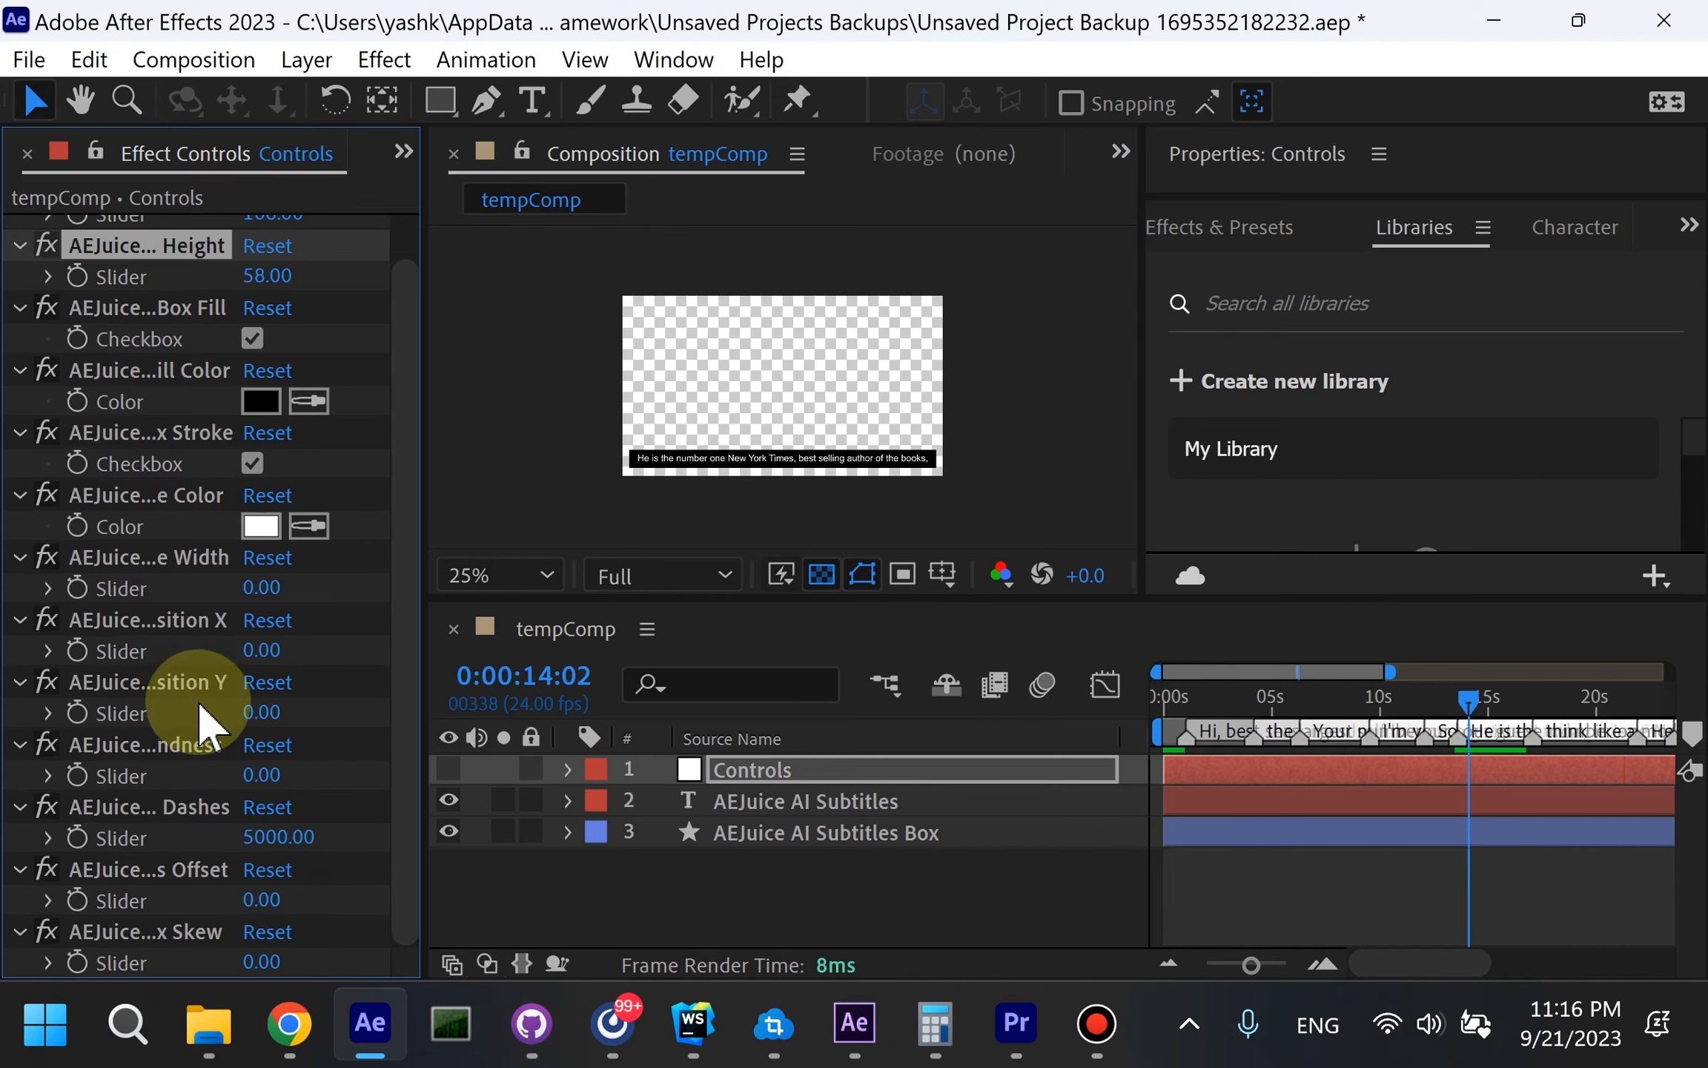